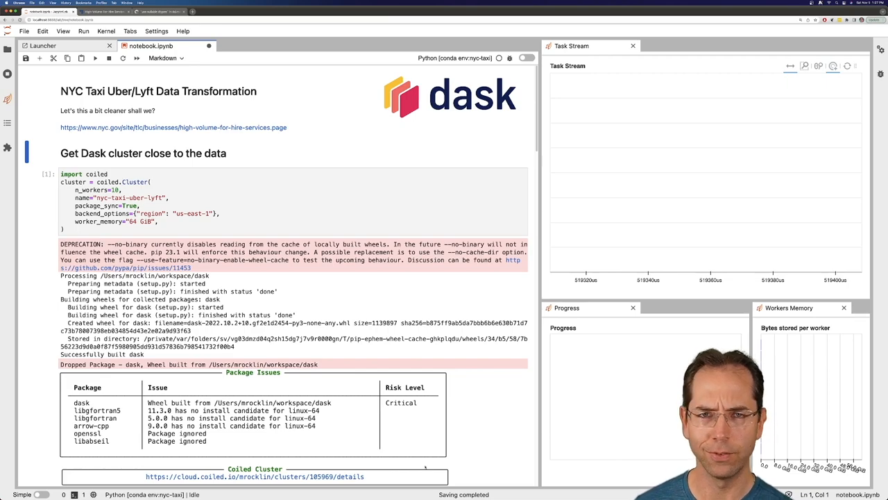
Step: Scroll through the Dask cluster output and the long s3.ls listing of NYC trip files
scroll("down", 3)
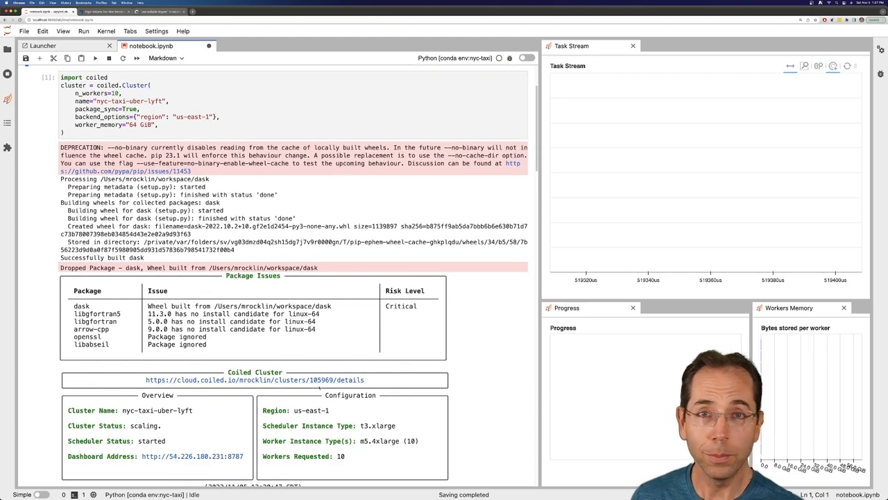
scroll("down", 3)
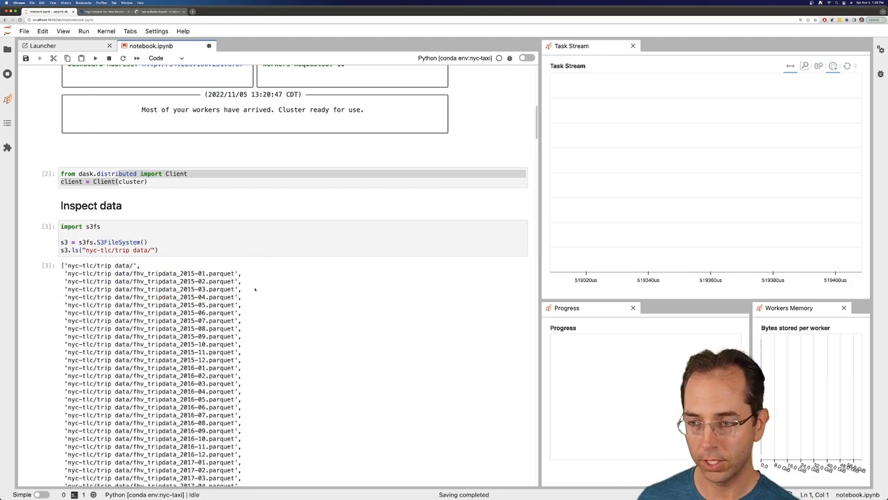
scroll("down", 3)
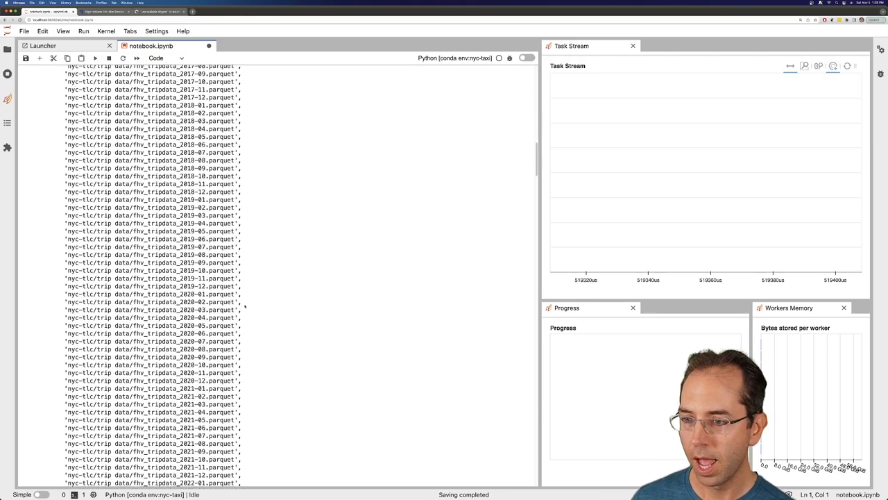
scroll("down", 3)
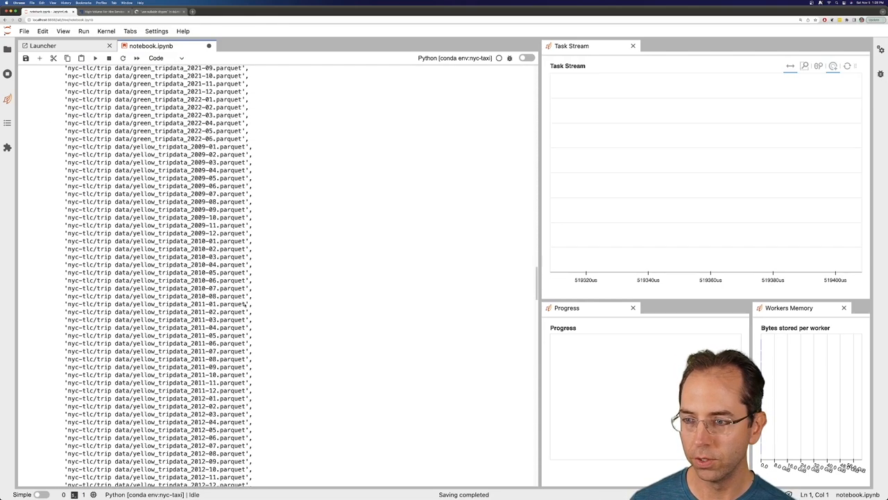
scroll("down", 3)
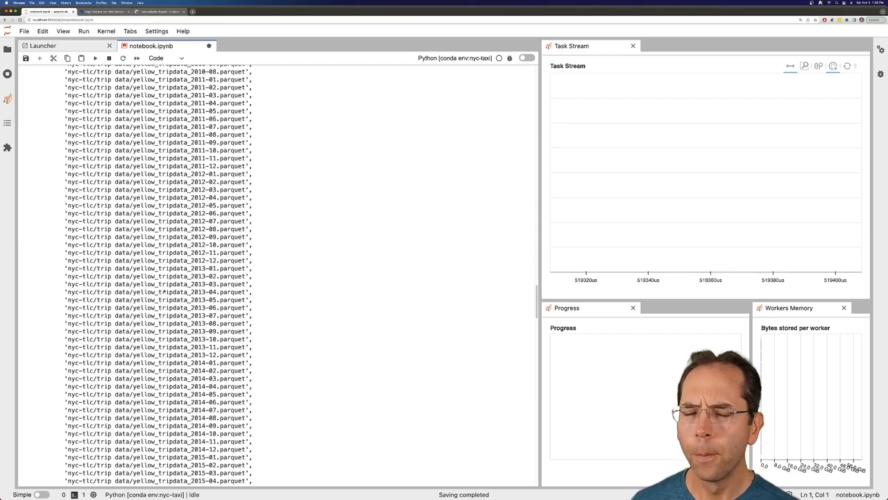
scroll("down", 3)
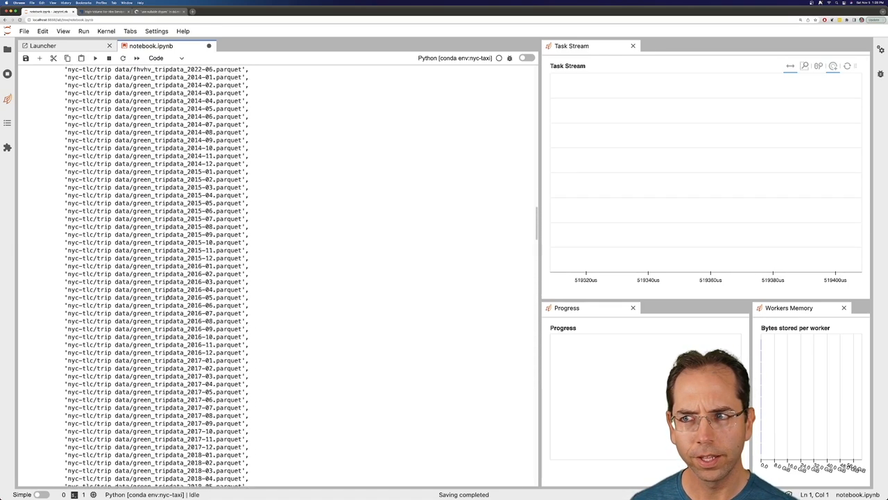
scroll("down", 3)
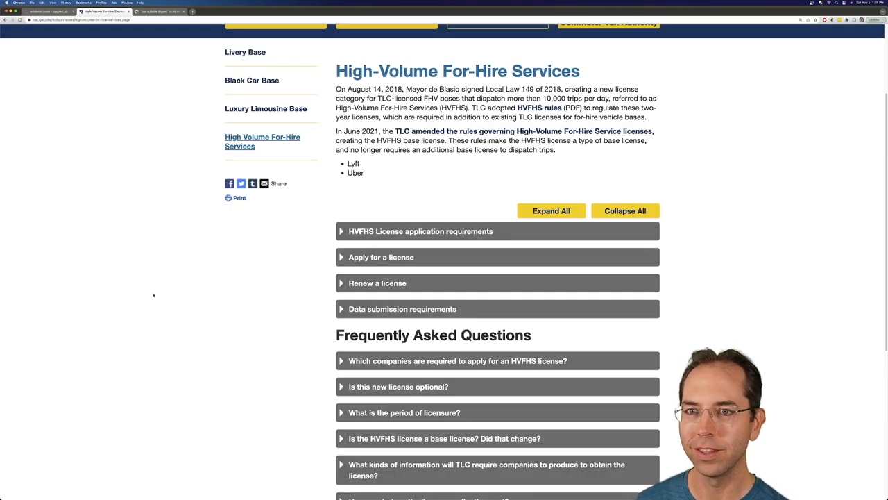
Step: Browse the TLC Yellow Cab, Green Cab, For-Hire Vehicle Bases and High Volume For-Hire Services pages
left_click(276, 142)
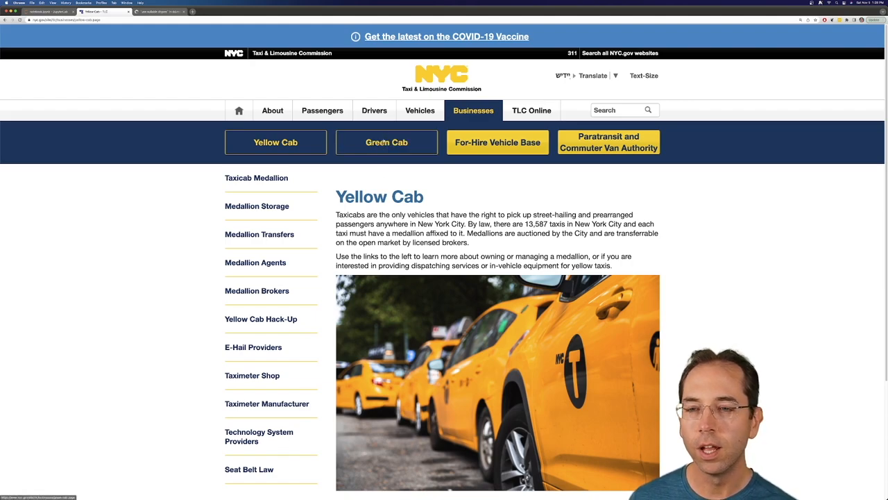
left_click(387, 142)
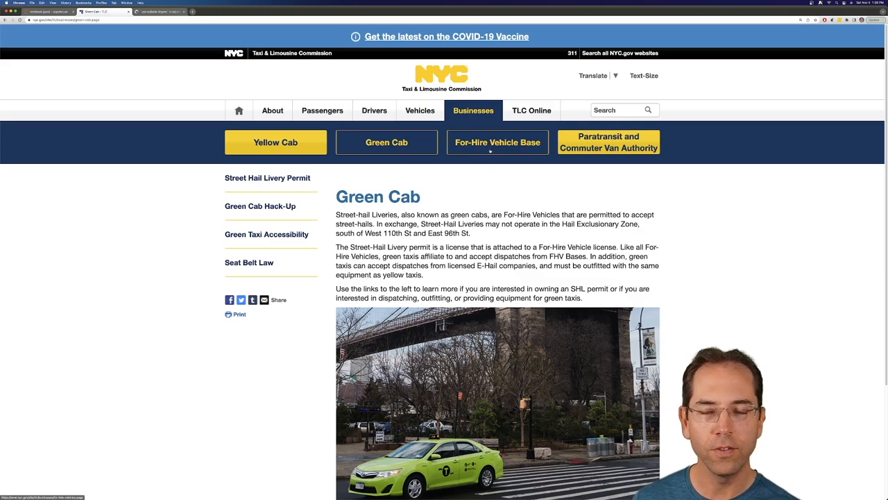
left_click(498, 143)
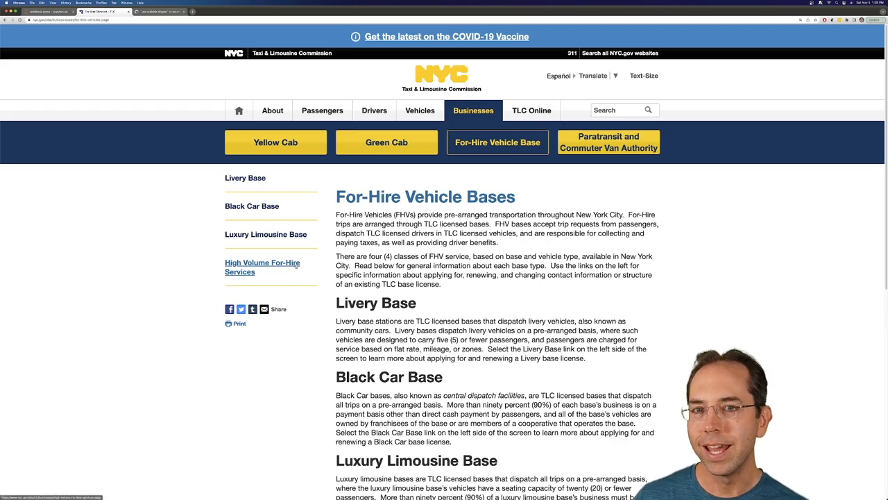
left_click(262, 267)
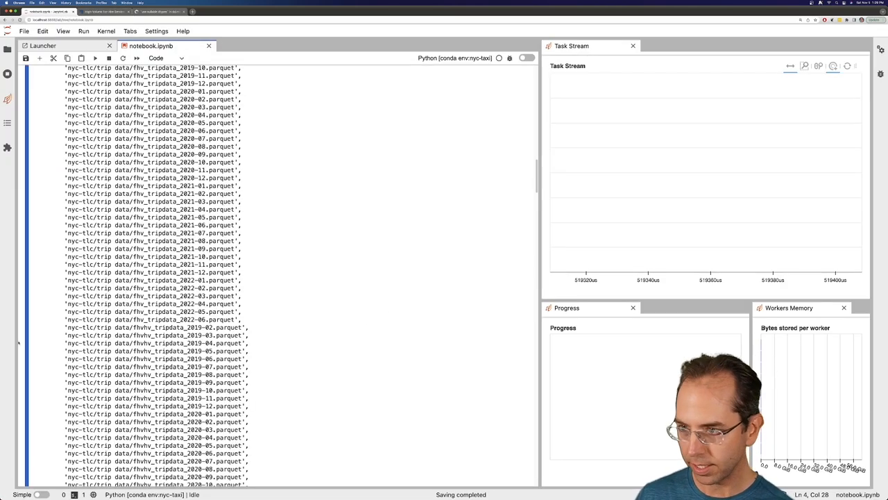
Step: Check the cluster cell, then return to the dd.read_parquet and df.head() cells
scroll("up", 3)
type("df")
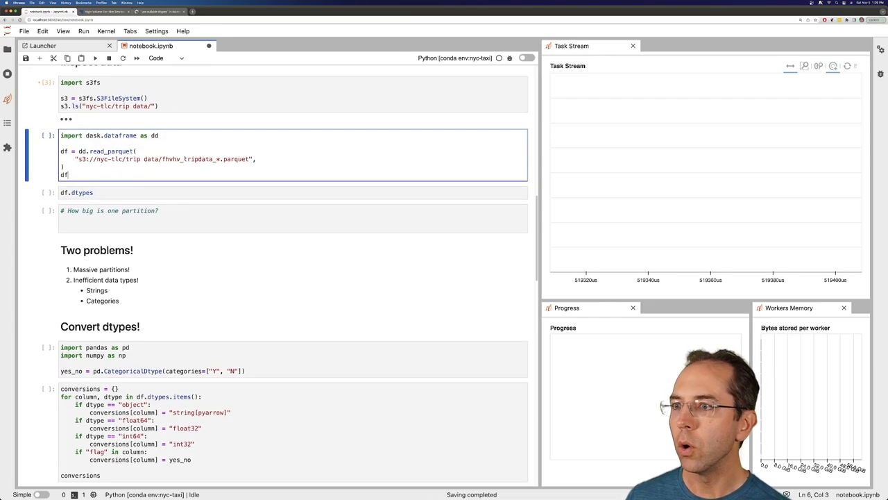
scroll("up", 3)
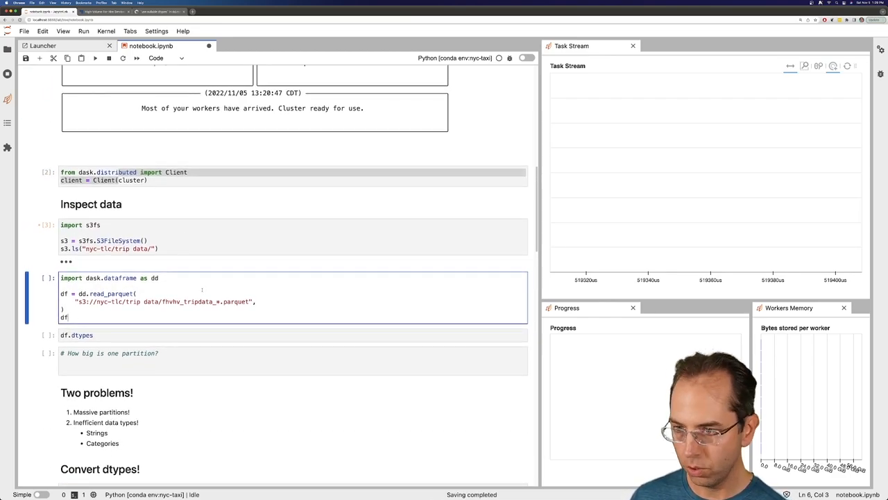
scroll("up", 3)
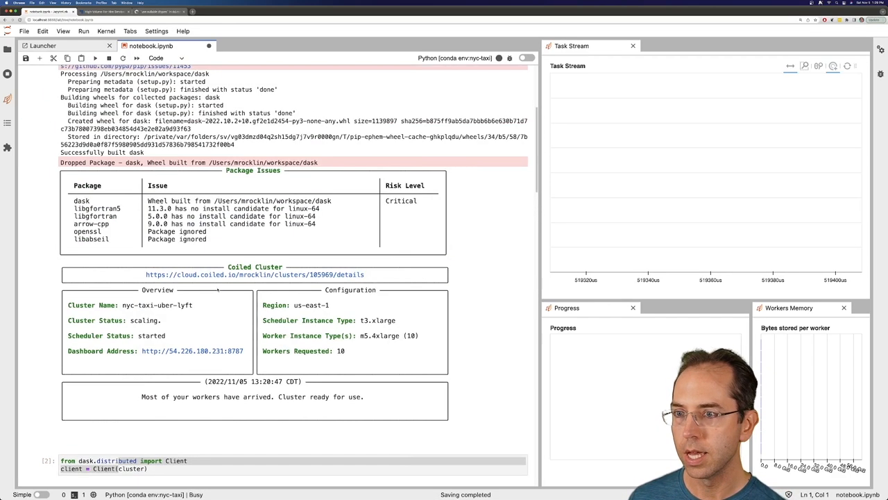
scroll("up", 3)
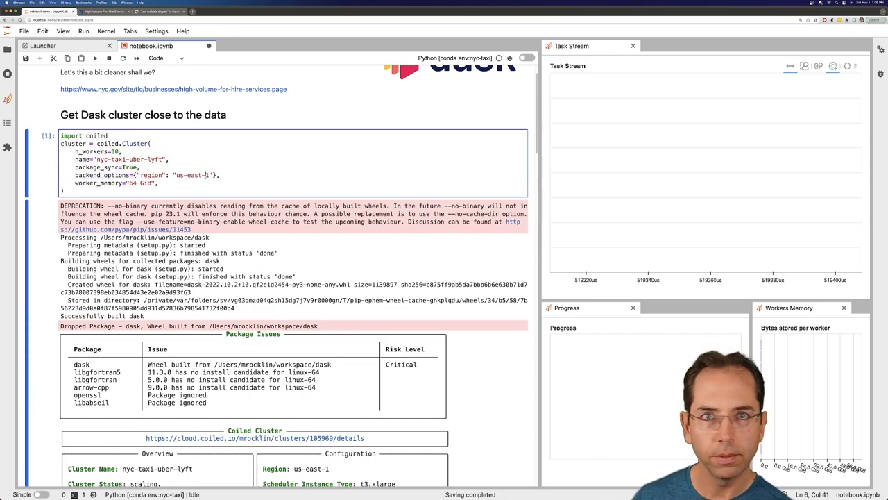
scroll("down", 3)
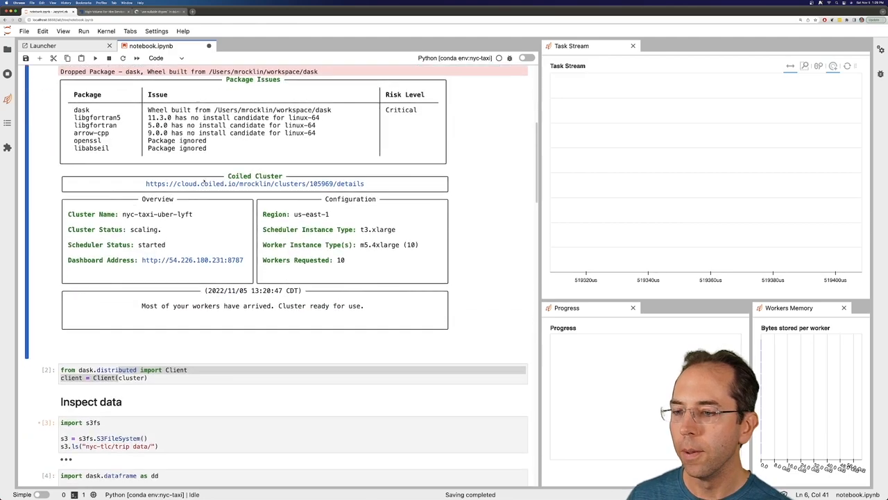
scroll("down", 3)
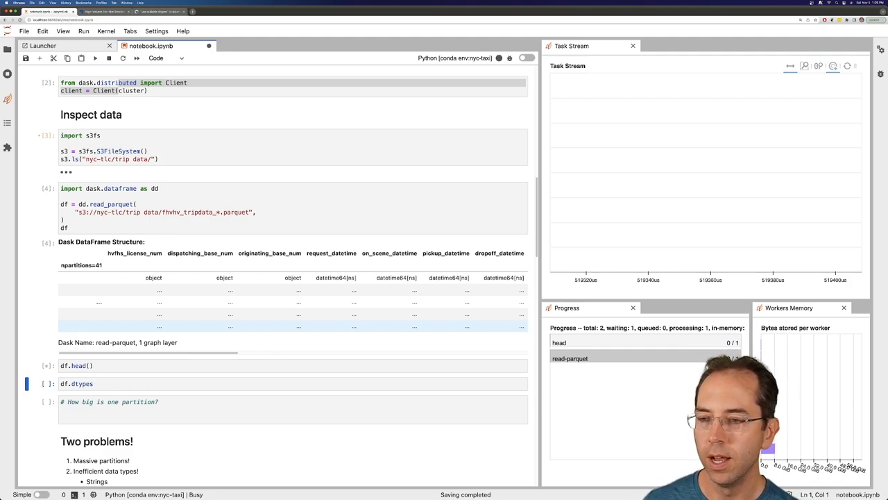
Step: Inspect the five-row df.head() preview across its 24 columns and list column dtypes
left_click(95, 59)
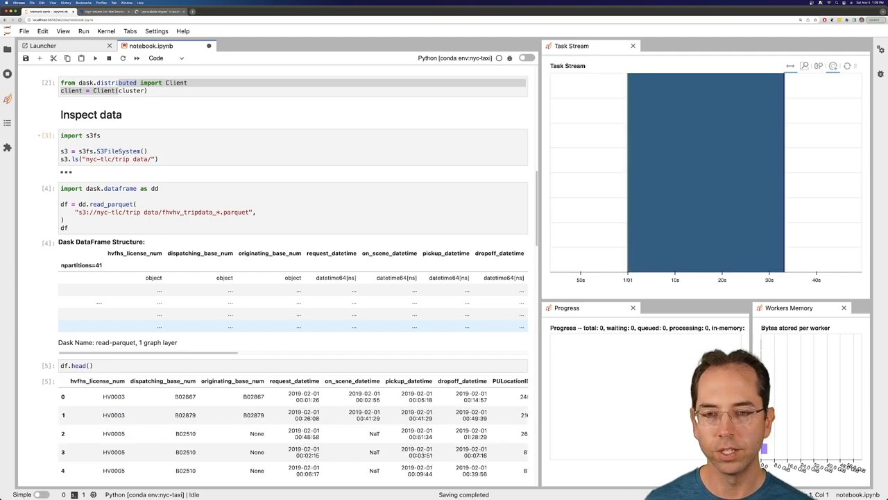
scroll("down", 3)
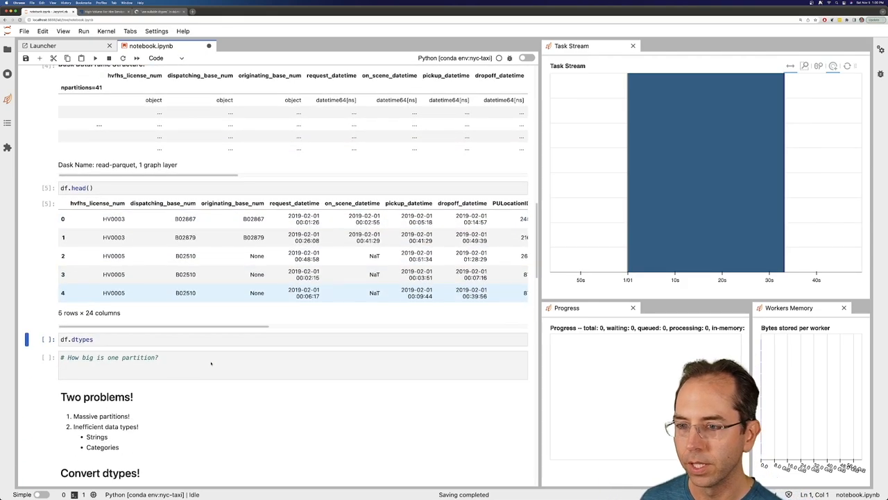
scroll("up", 3)
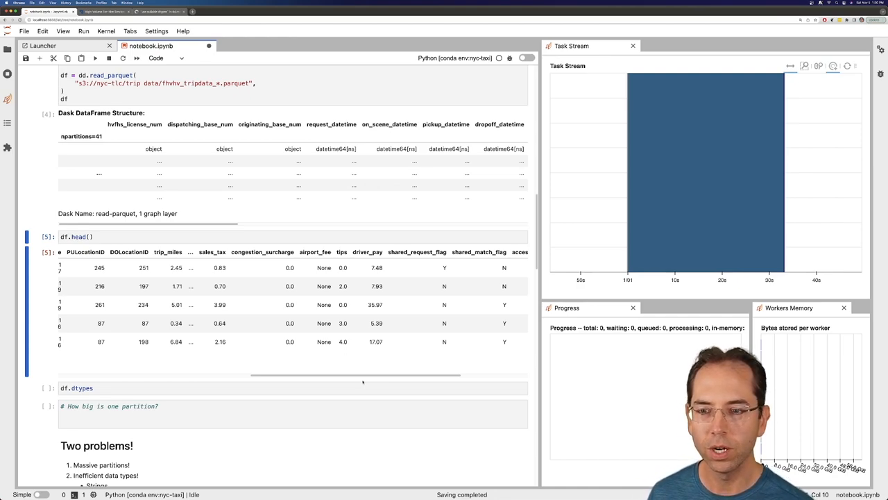
scroll("right", 3)
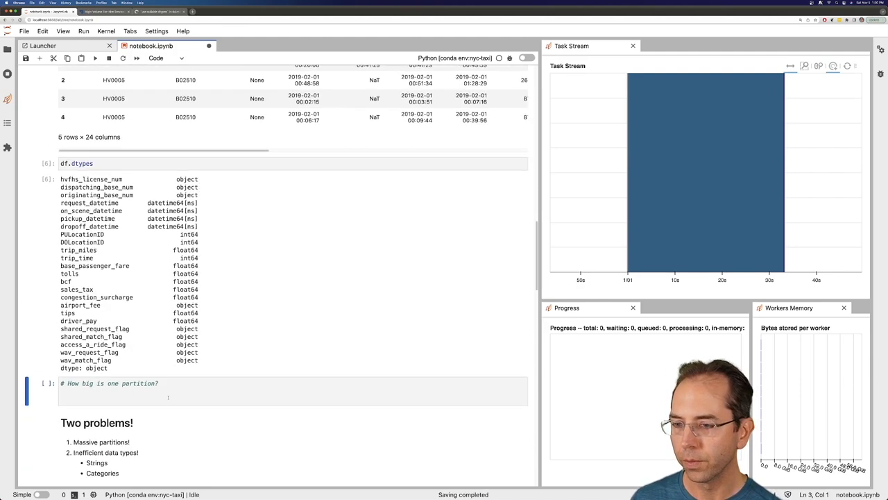
Step: Run df.partitions[0].memory_usage(deep=True).compute() in the 'How big is one partition?' cell
type("df.")
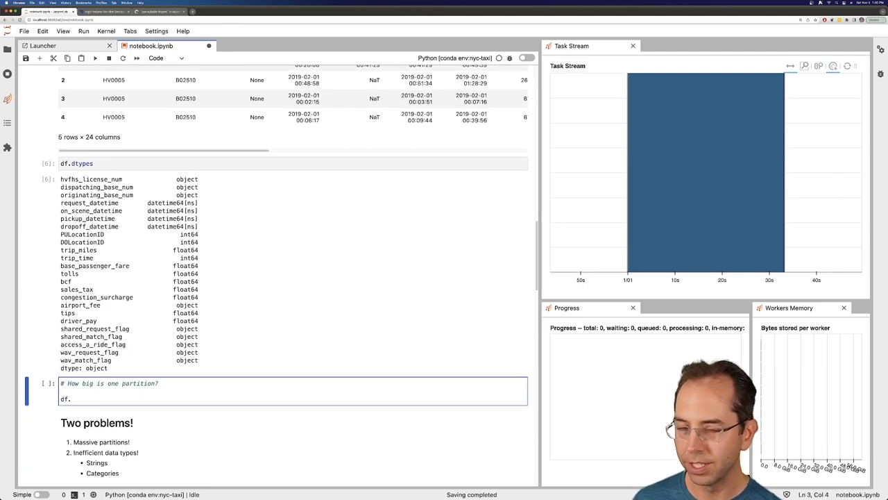
type("par")
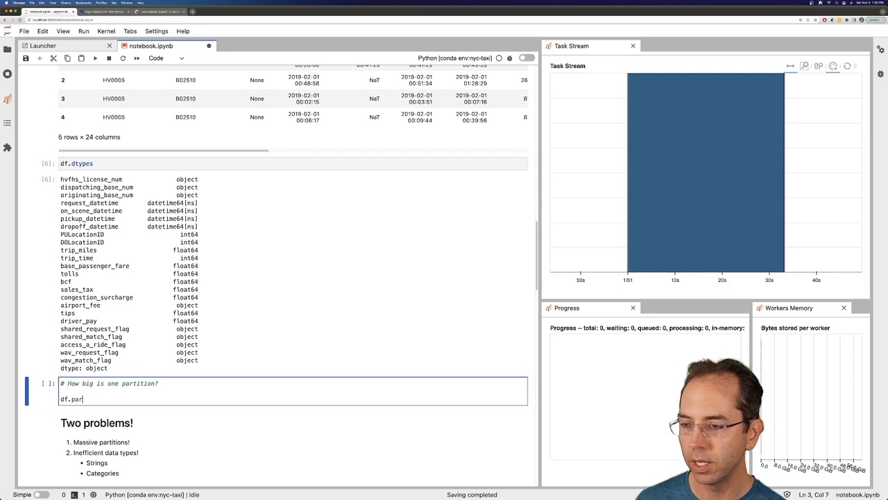
type("titions[0].")
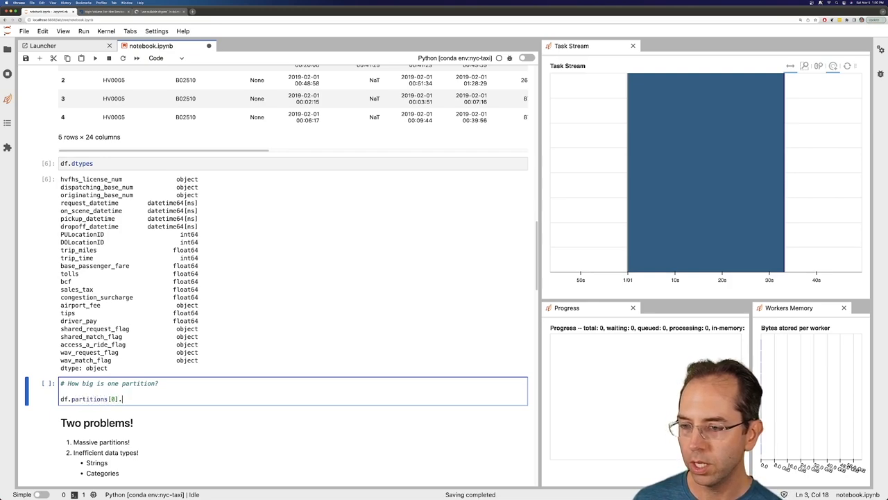
type(".memory_s")
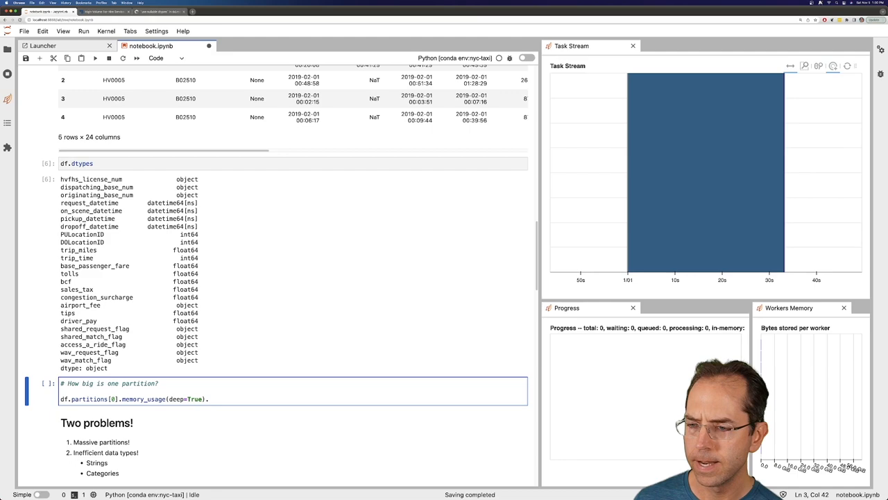
type(".compute()")
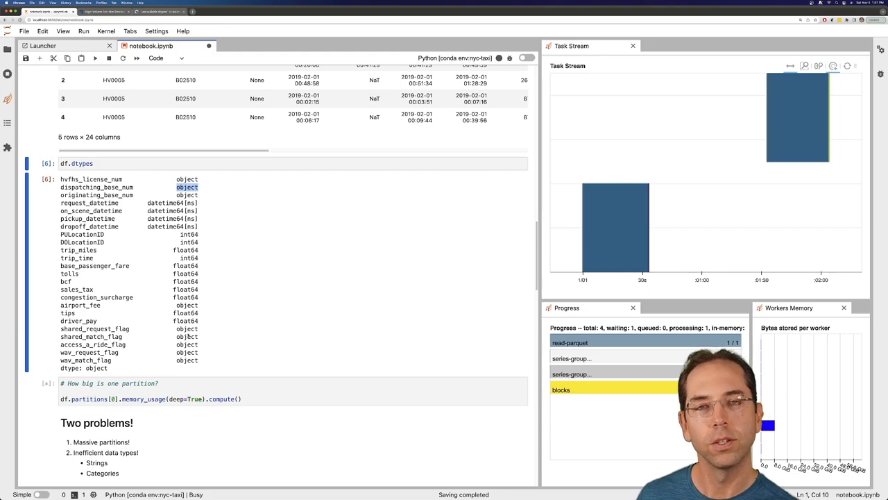
Step: Review per-column memory usage with billion-byte string and flag columns, then the Convert dtypes notes
scroll("down", 3)
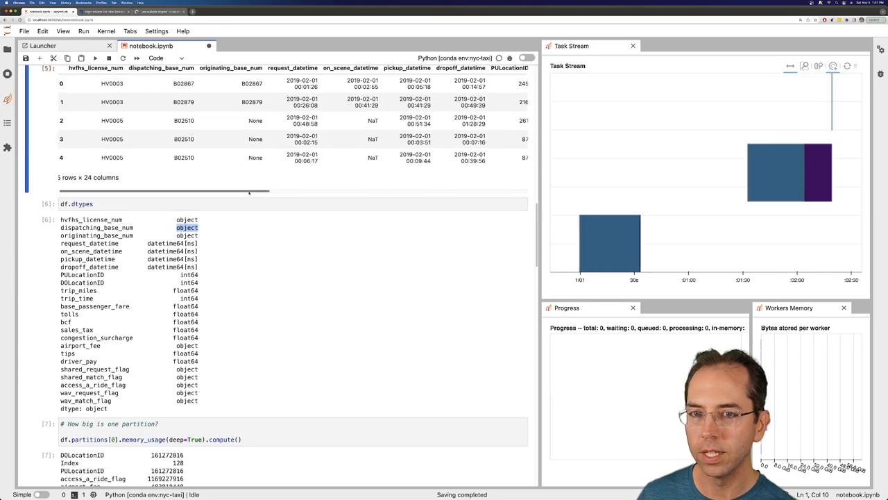
scroll("right", 3)
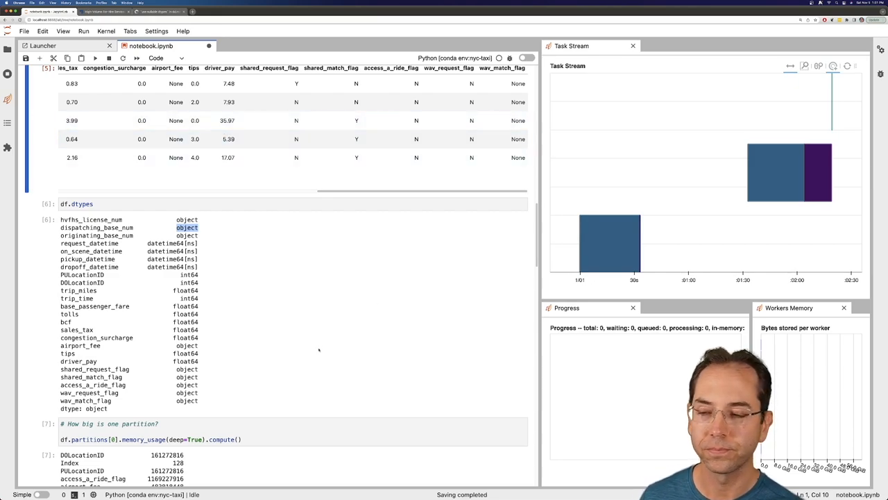
scroll("down", 3)
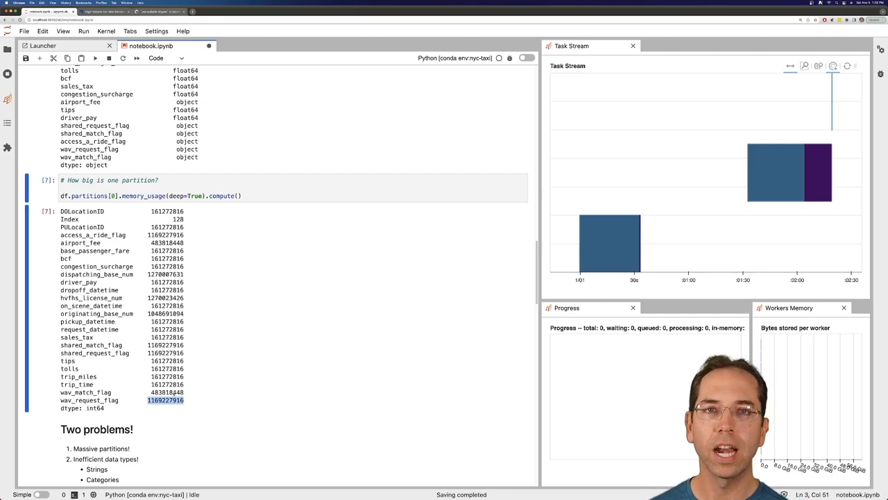
scroll("down", 3)
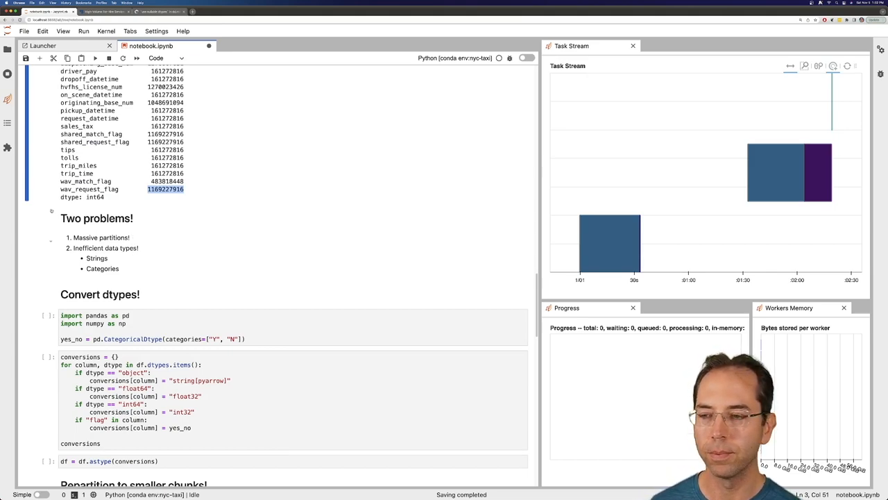
scroll("down", 3)
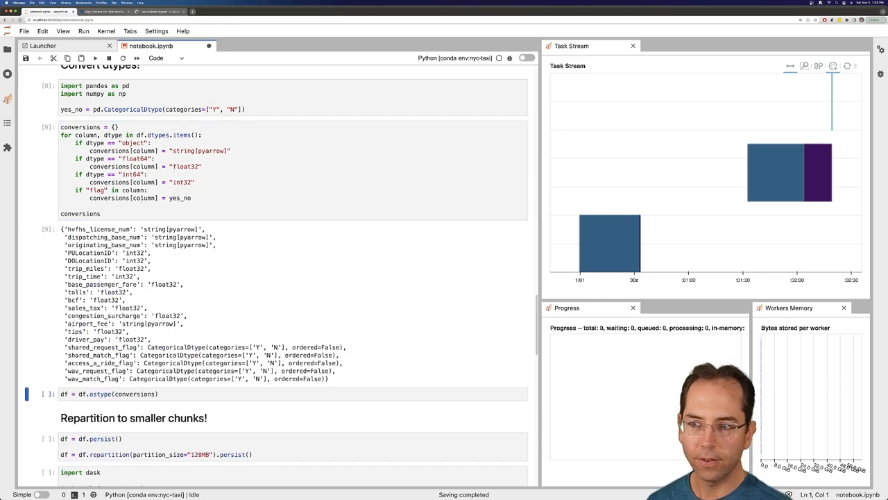
Step: Run the astype(conversions) cell and the persist/repartition(partition_size="128MB") cell
scroll("down", 3)
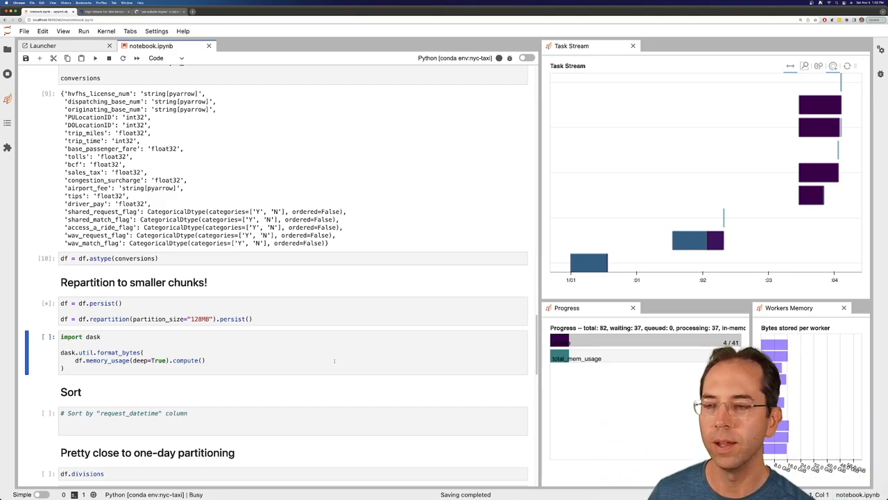
Step: Review the earlier cluster and inspection cells while the 606 repartition tasks complete
scroll("up", 3)
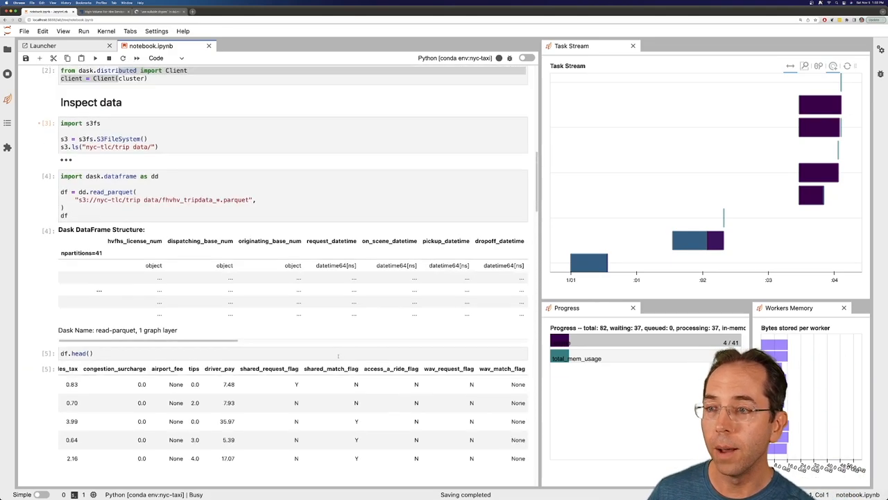
scroll("up", 3)
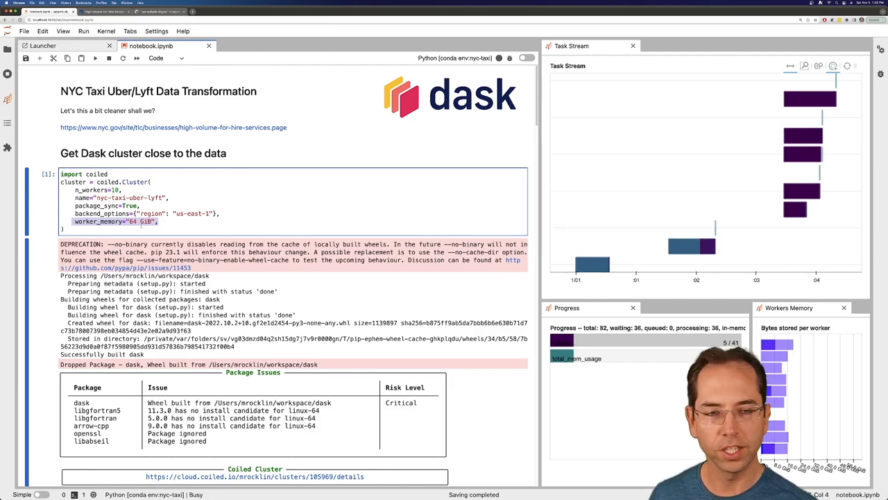
scroll("down", 3)
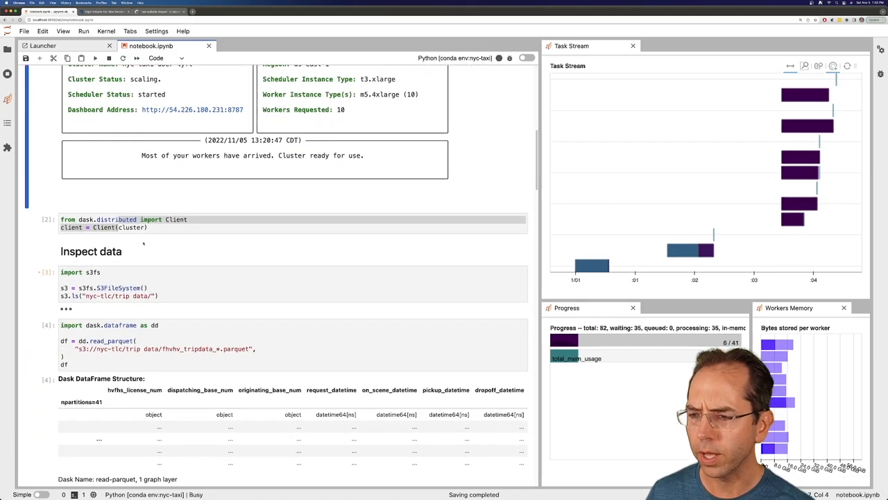
scroll("down", 3)
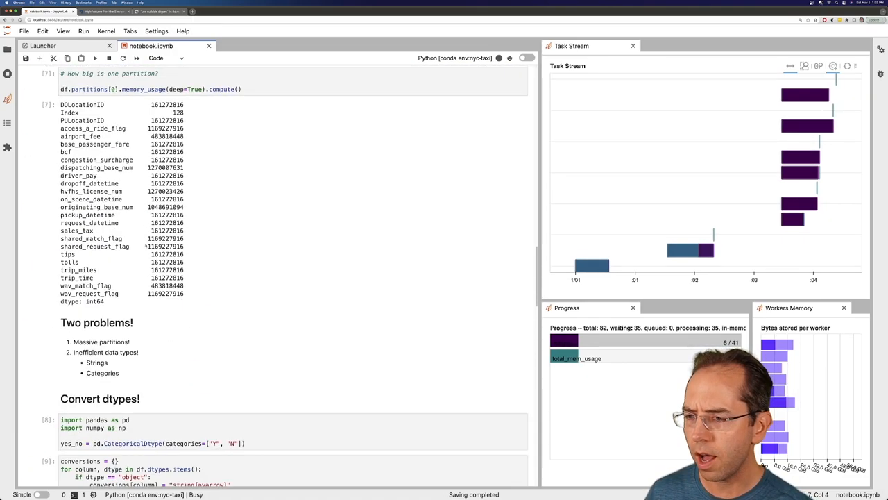
scroll("down", 3)
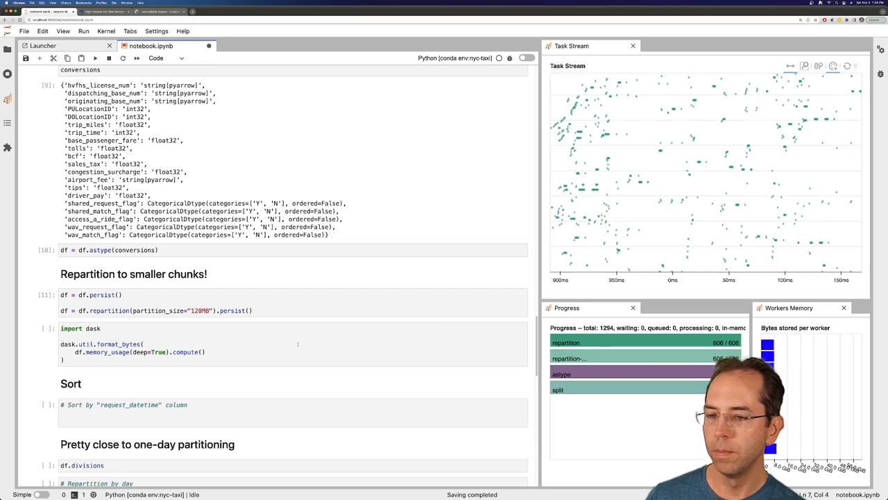
Step: Fix the memory-usage cell to dask.utils with .sum(), reporting 70.01 GiB over 606 partitions
left_click(278, 344)
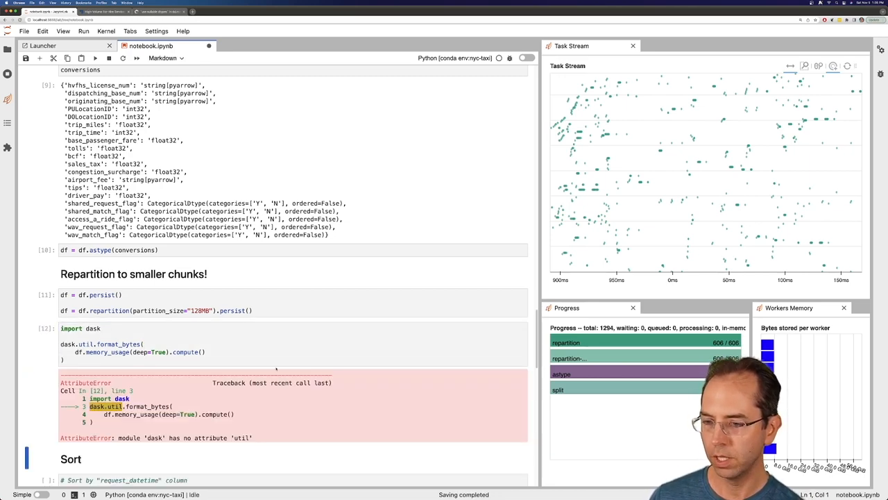
left_click(277, 343)
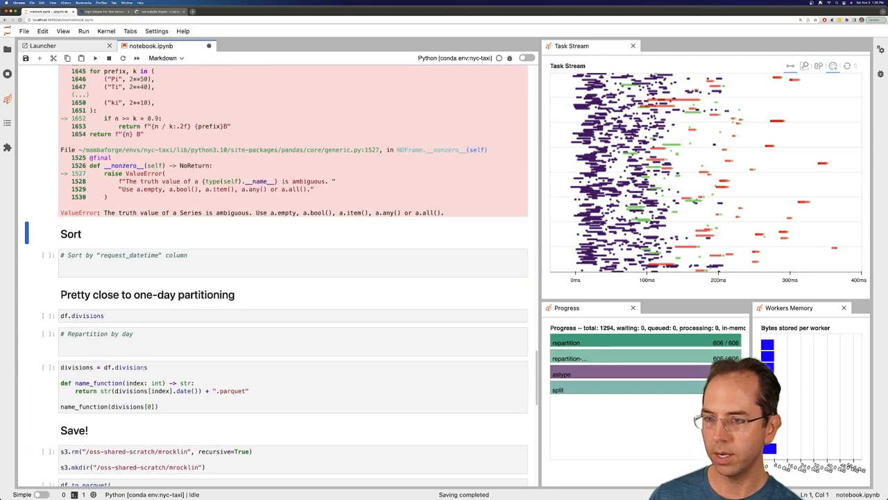
scroll("up", 3)
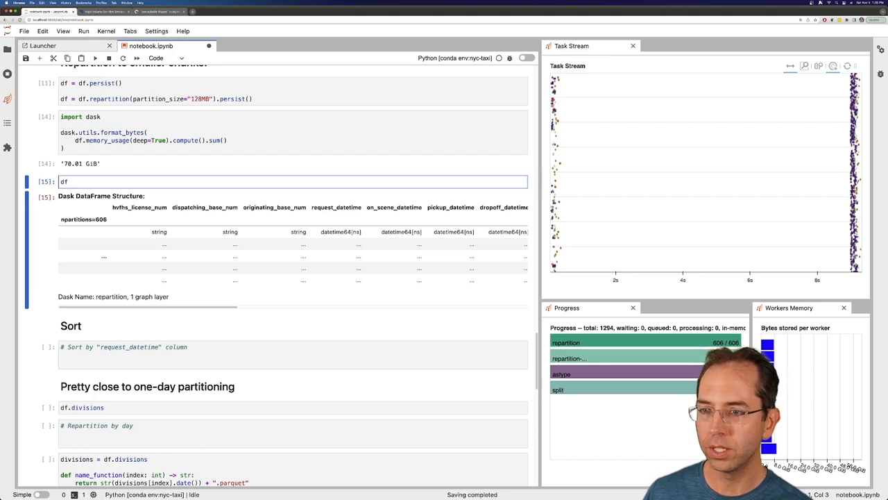
Step: List the dataframe's columns with df.columns
type(".bas")
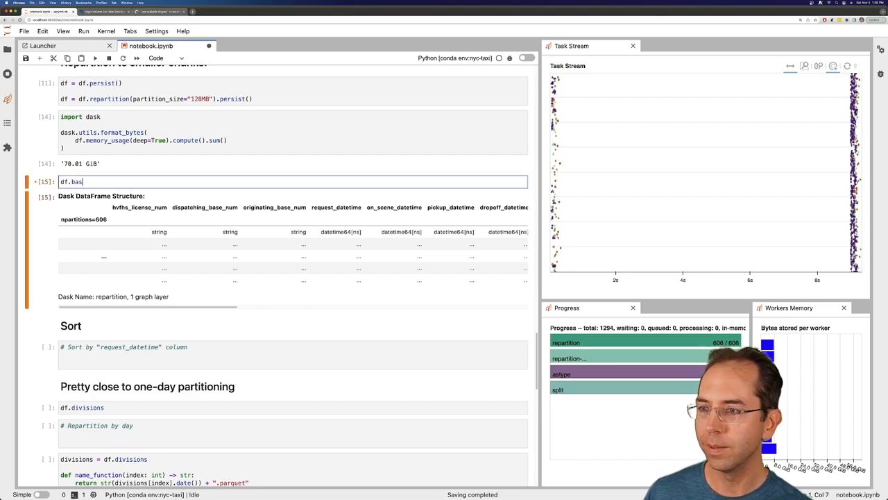
key("BackSpace")
type("column")
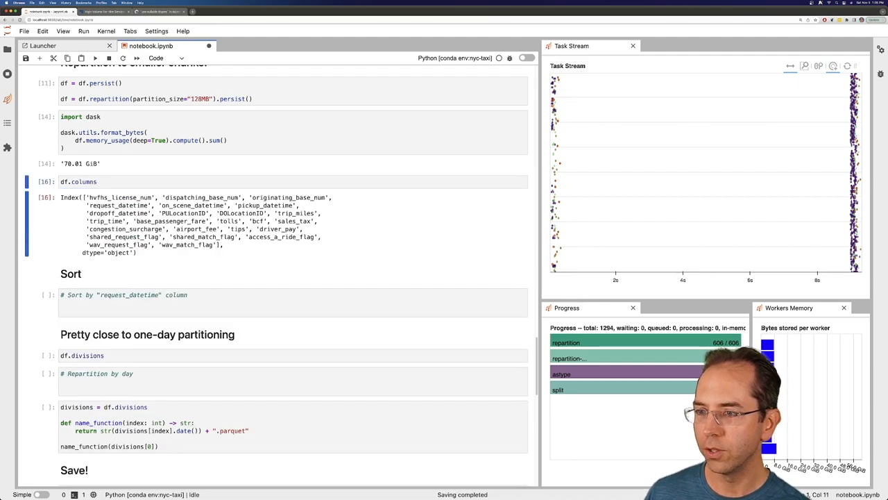
left_click(97, 181)
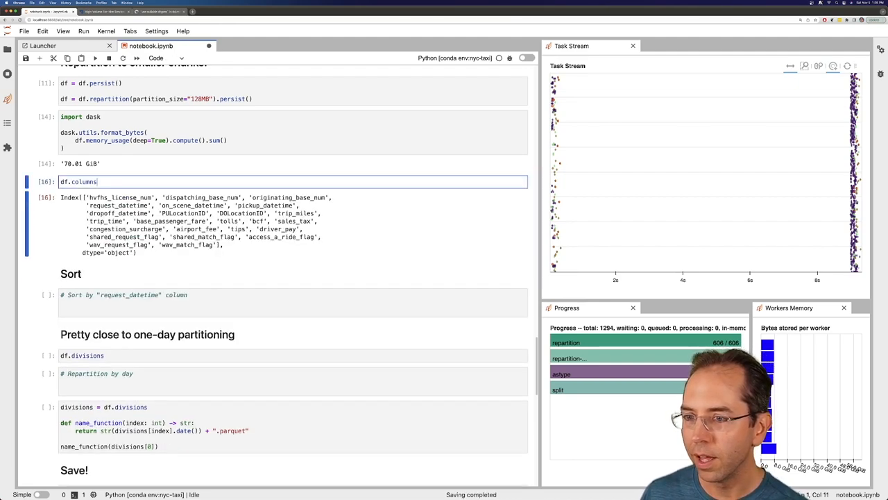
key("BackSpace")
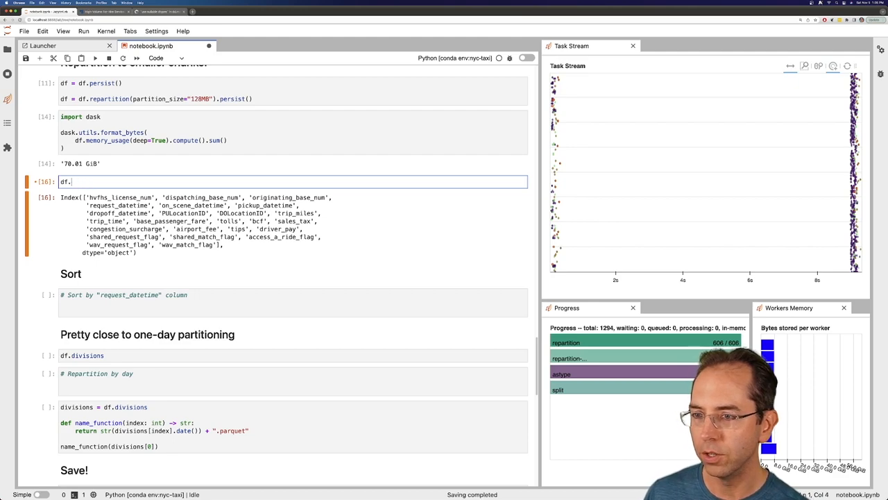
Step: Preview base_passenger_fare and compute its sum divided by 1e9, about 12.77 billion
type("base_passenger_fare")
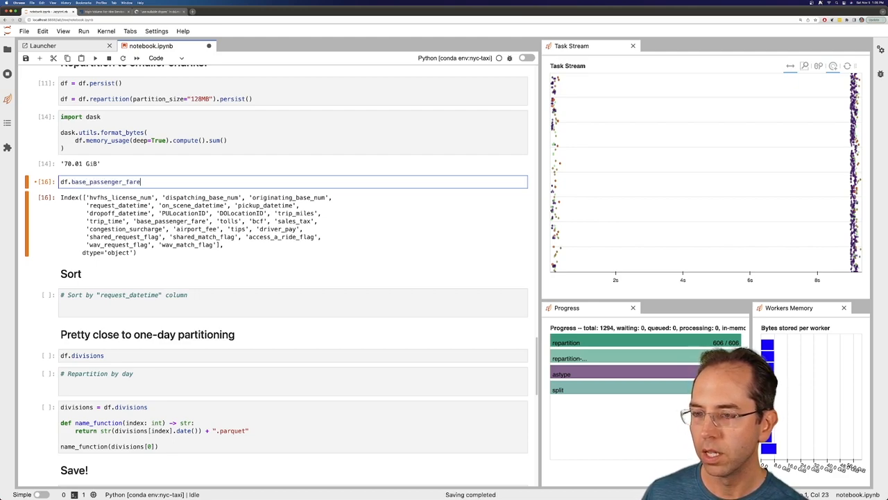
type(".head(")
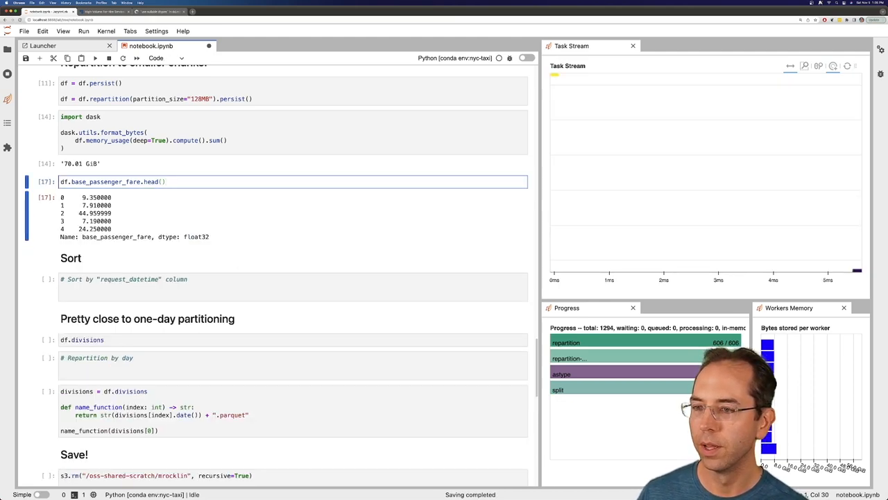
type(".sum().co")
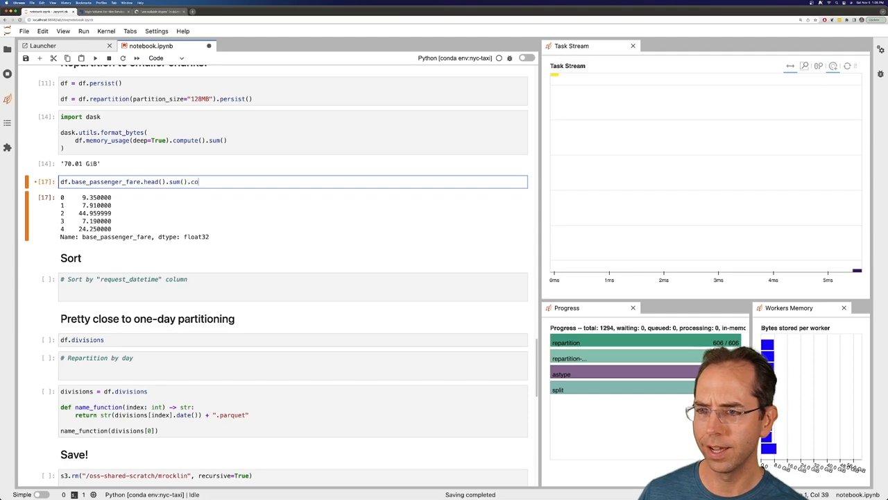
type("mpute()")
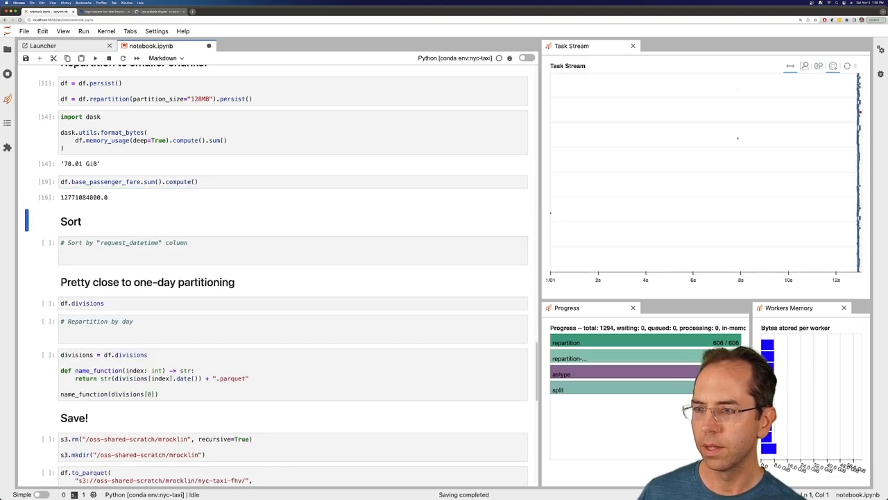
left_click(138, 181)
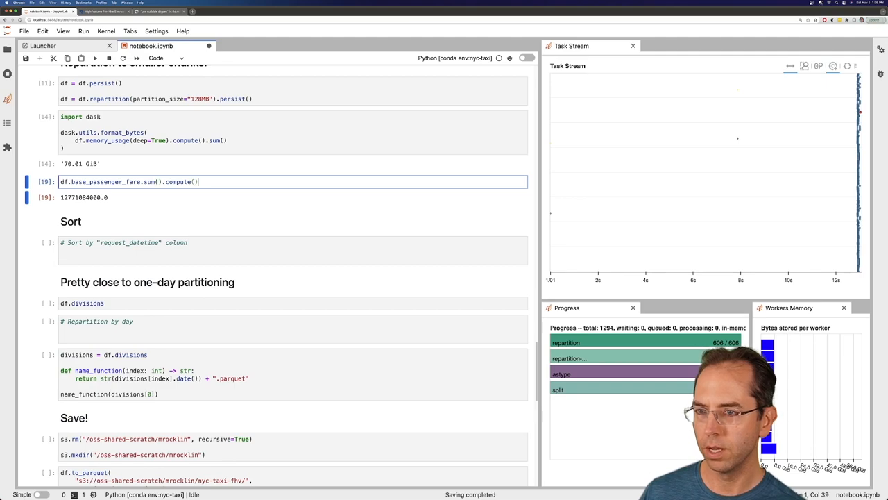
type("/ 1e9")
type("d")
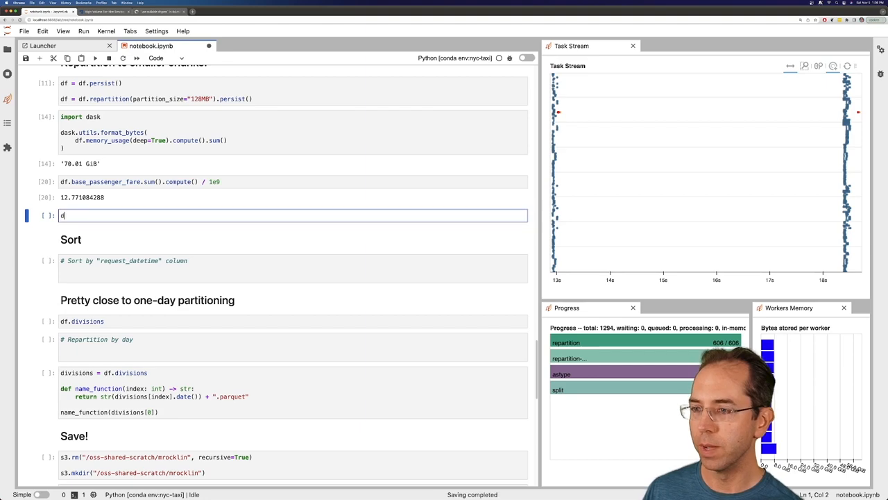
Step: Compute total driver pay as df.driver_pay.sum().compute() / 1e9, about 10.40 billion
type("f.columns")
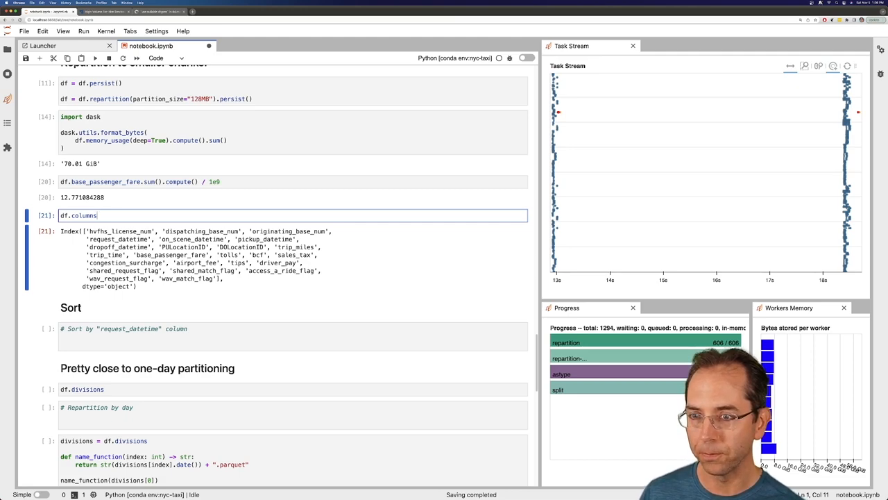
type(".driver_pay")
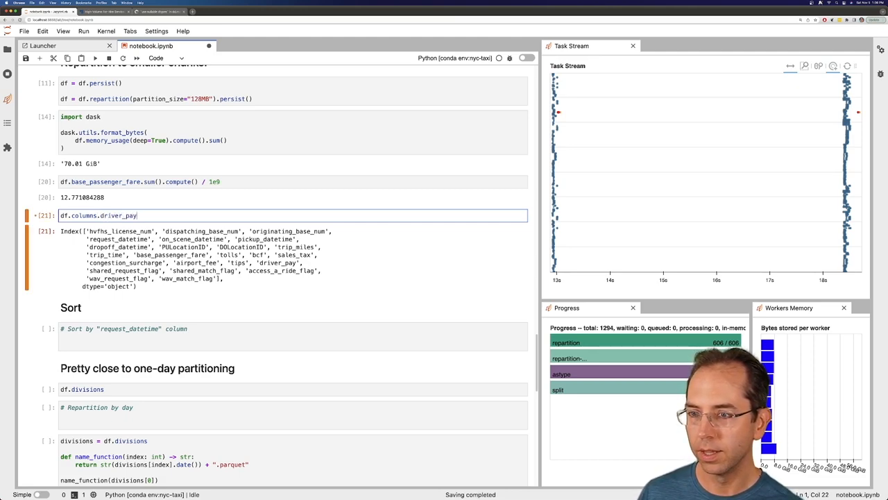
type(".sum().compute() / 1e9")
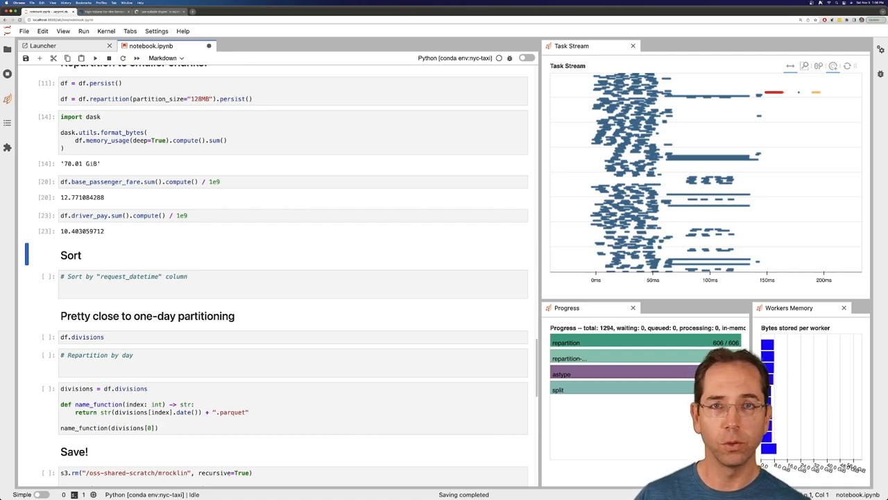
left_click(139, 181)
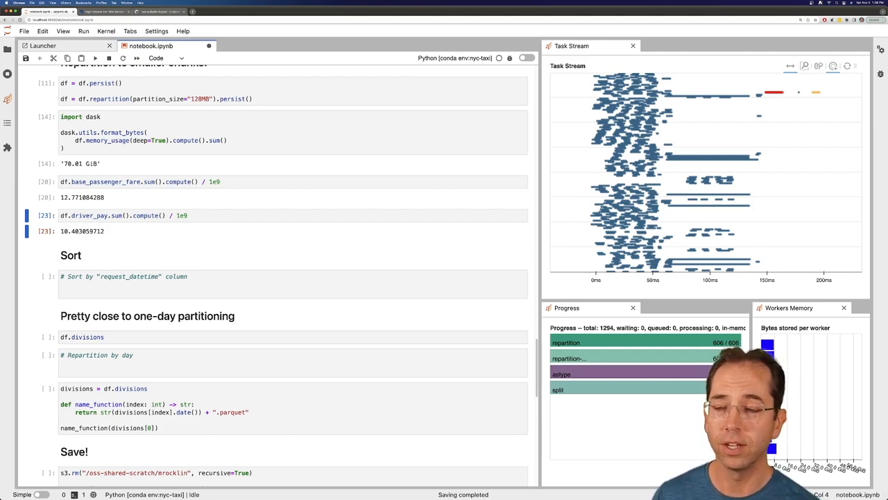
Step: Index the dataframe by request_datetime with persist, then return to the divisions cell
left_click(278, 283)
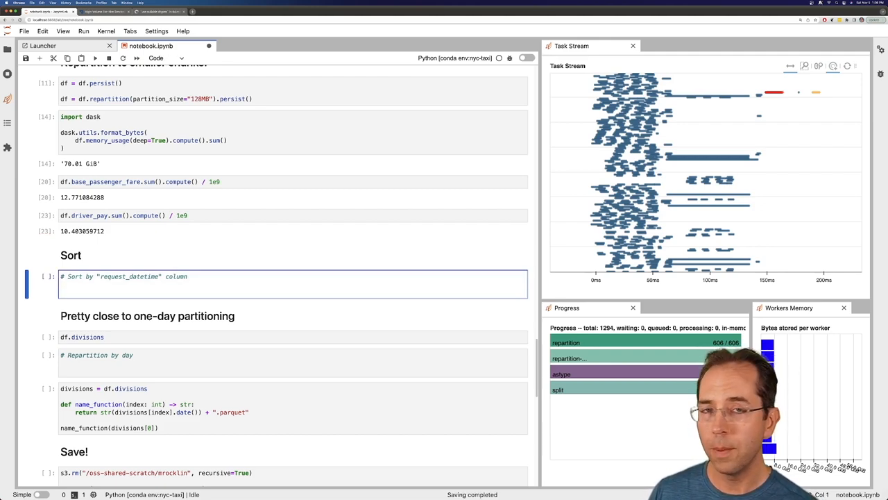
type("df = df.s")
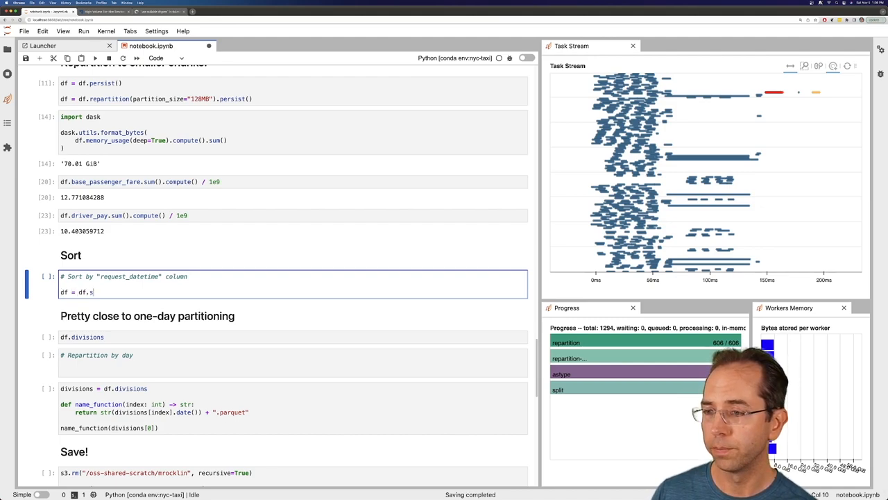
type("et_inde")
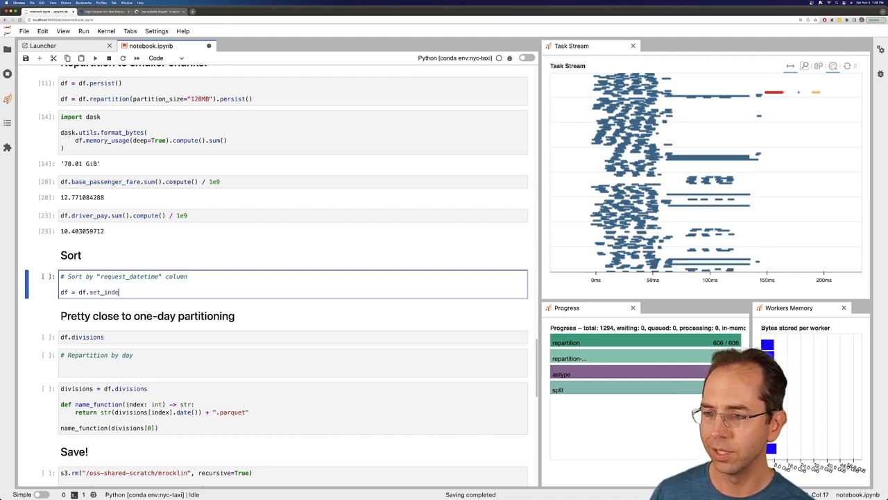
type("(\"")
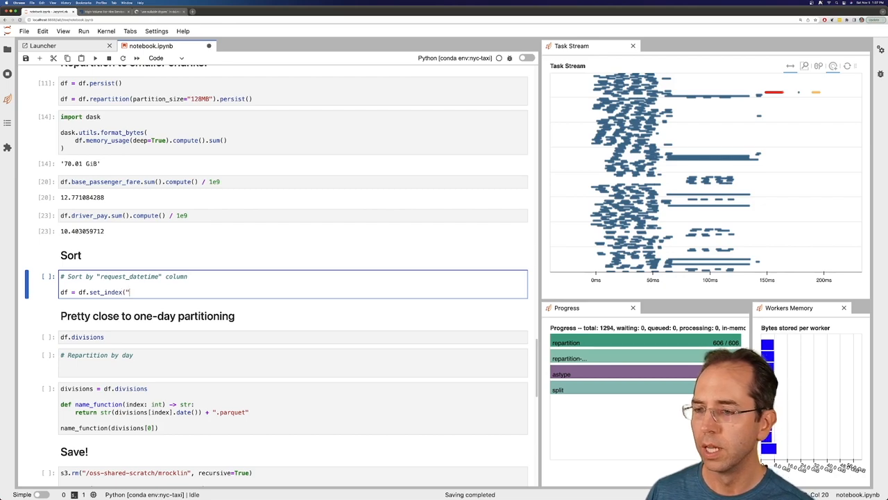
type("request")
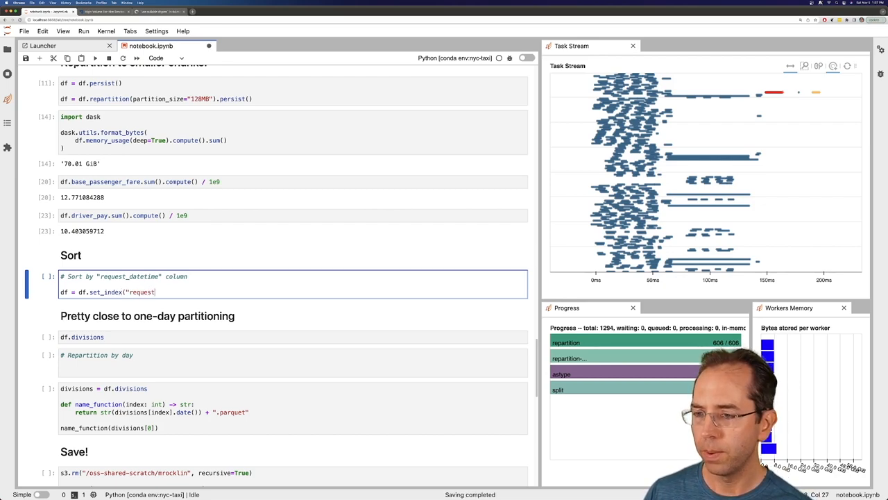
type("_datetime")
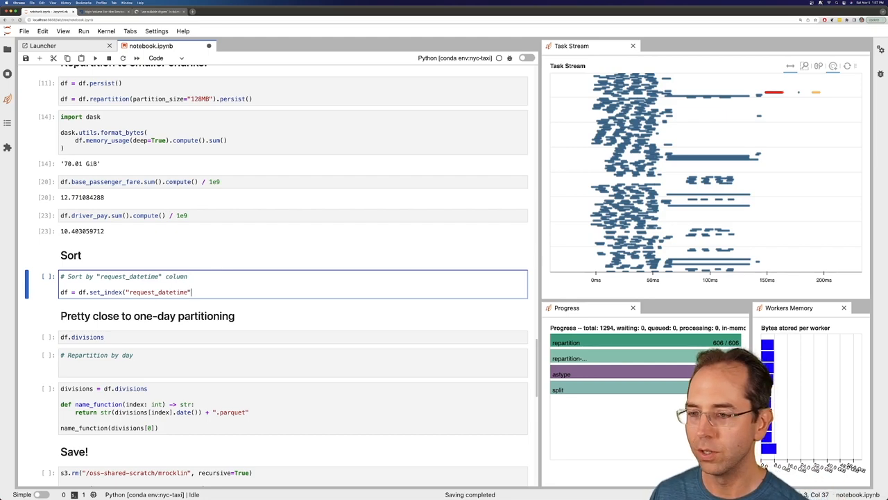
type(".pers")
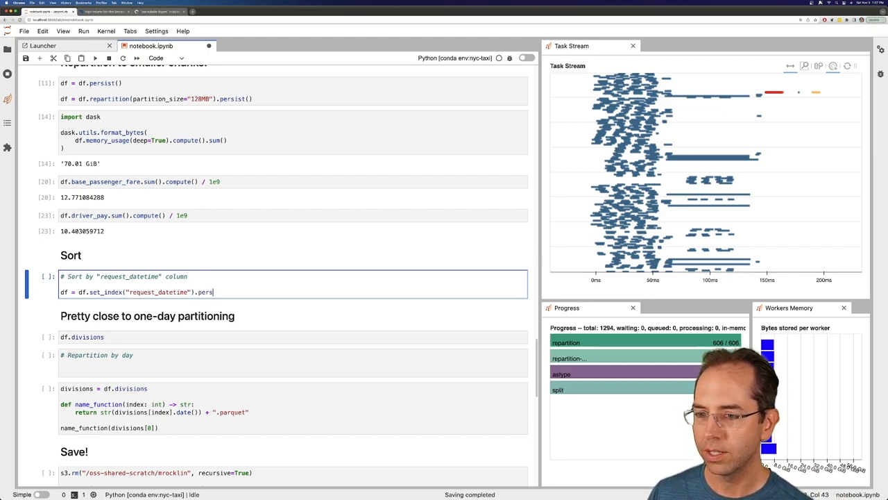
type("ist()")
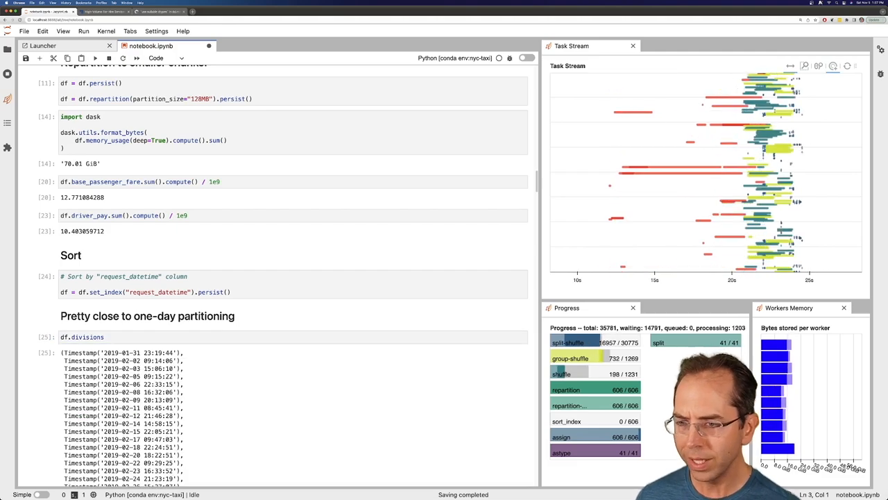
scroll("down", 3)
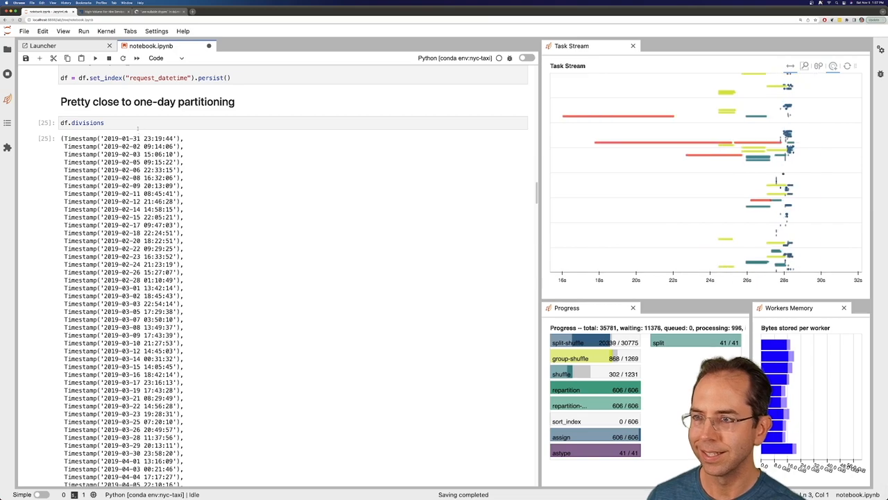
left_click(90, 123)
type("[:20")
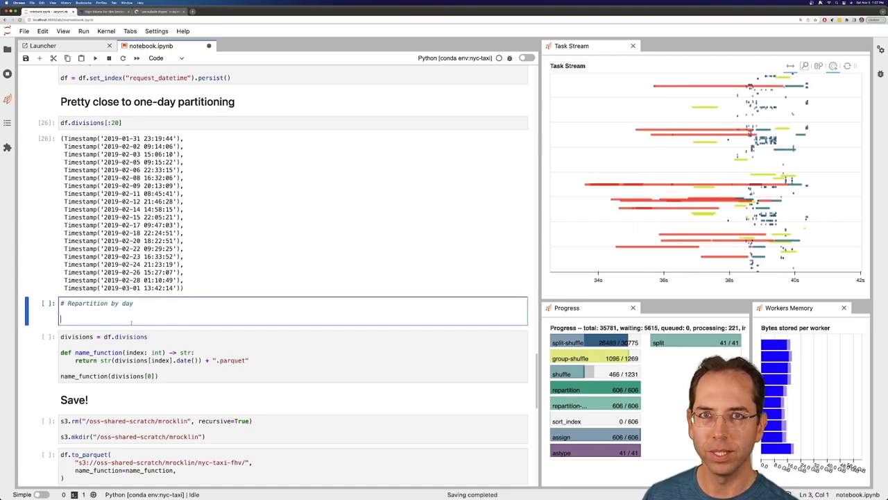
Step: Repartition the dataframe with freq="1d" and persist it
type("df")
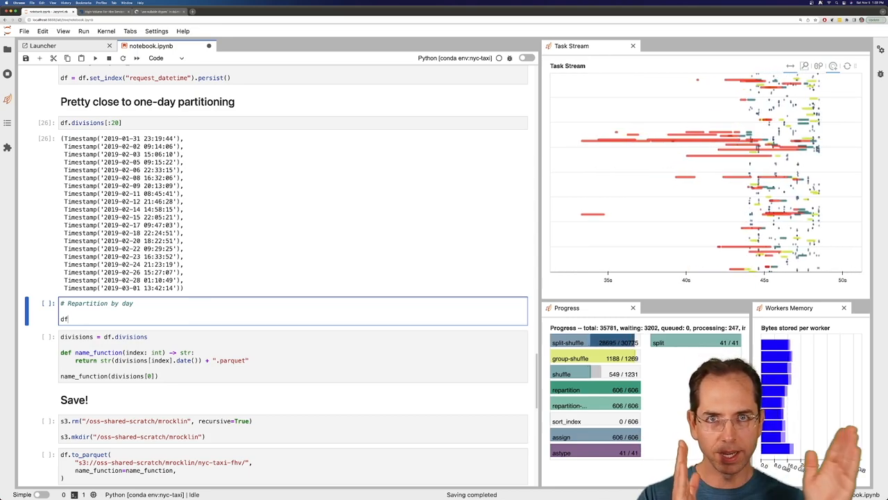
type("= r")
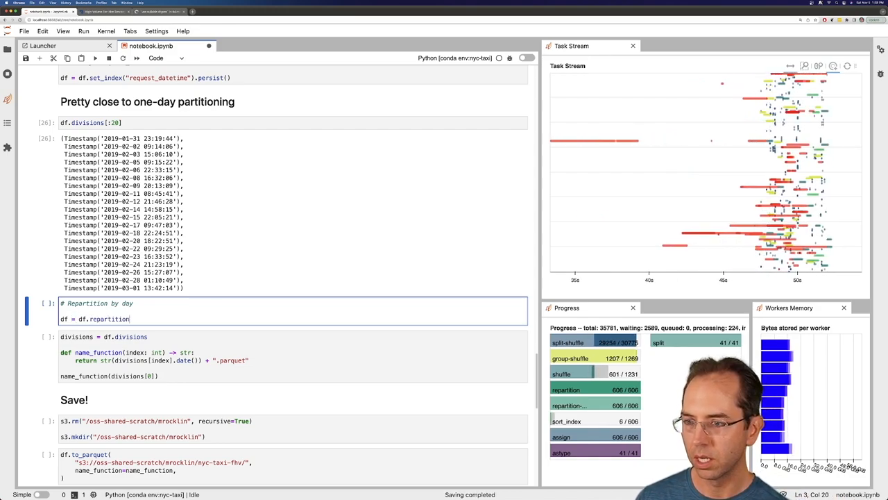
type("freq=\"1d\").pers")
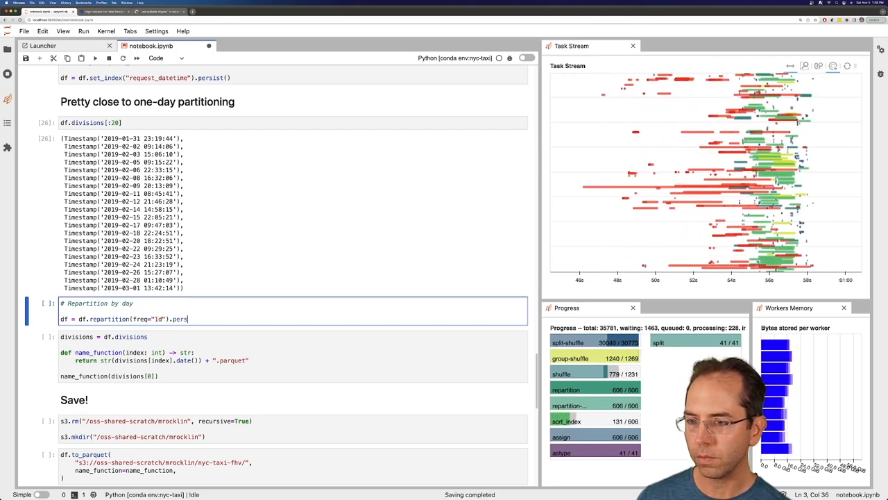
type("ist()")
type("df.divisions")
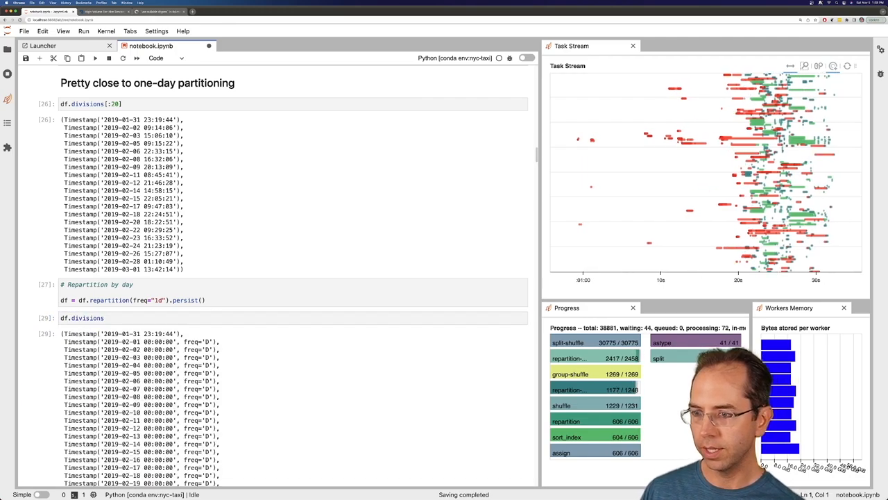
Step: Scroll through the long daily divisions output and the name_function cell
scroll("down", 3)
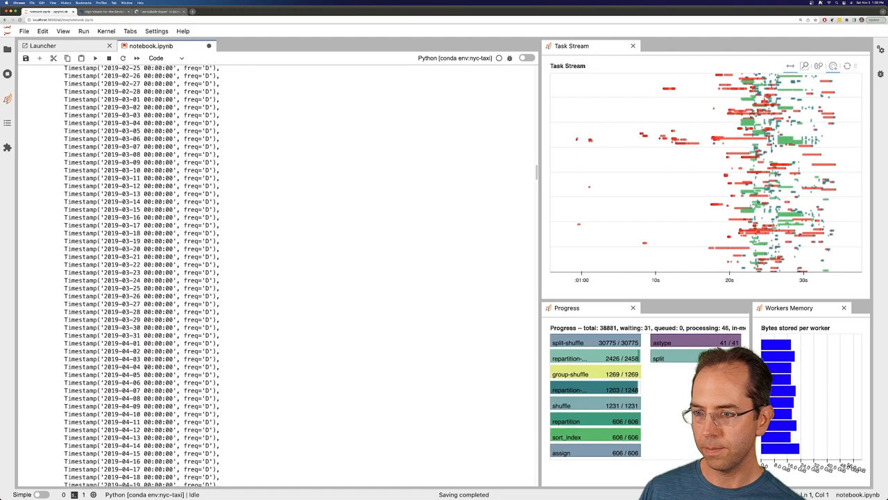
scroll("down", 3)
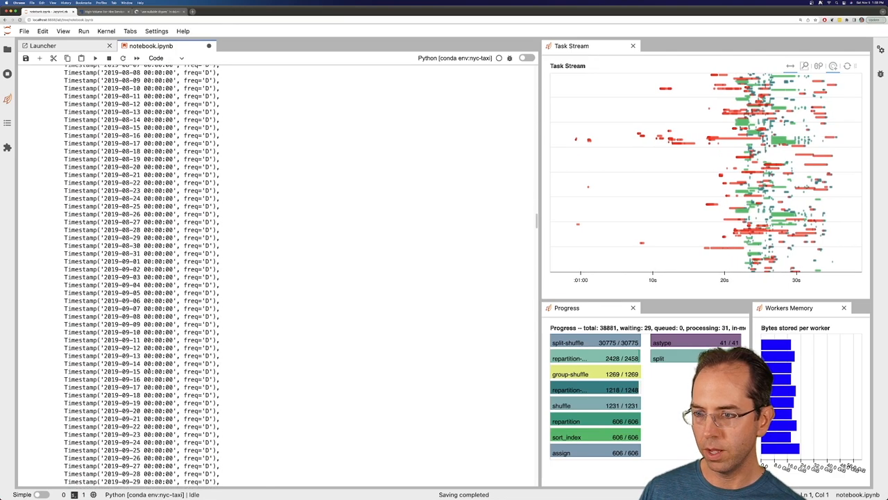
scroll("down", 3)
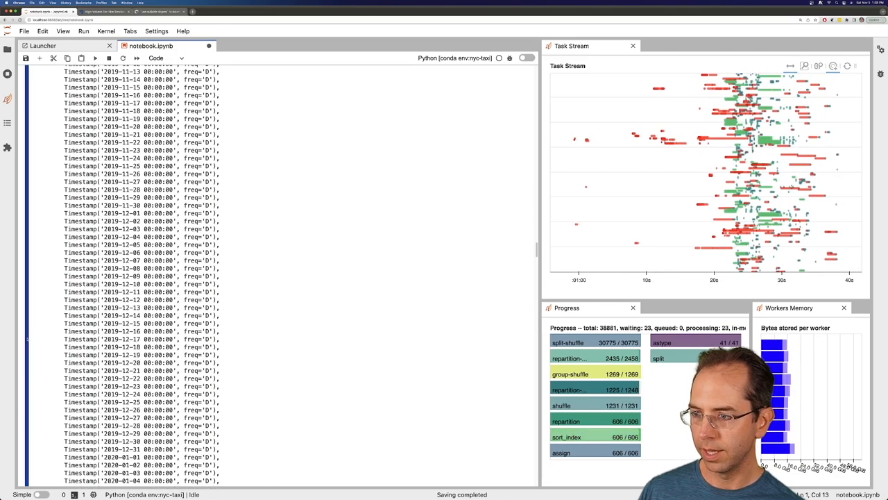
scroll("up", 3)
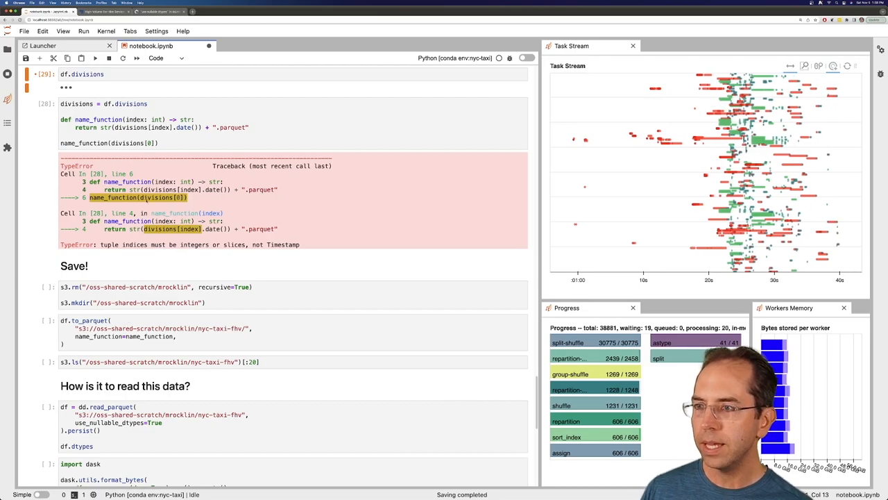
scroll("up", 3)
type("name_")
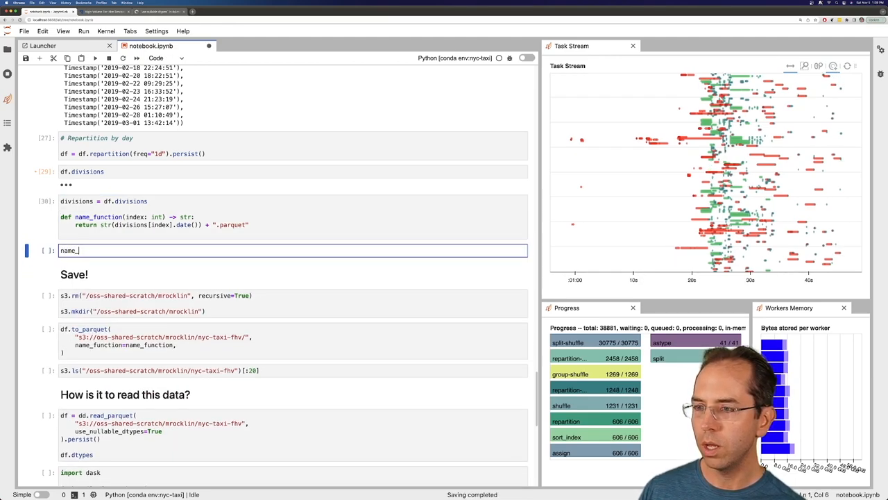
Step: Call name_function on a division index to check its date-named parquet file
type("function")
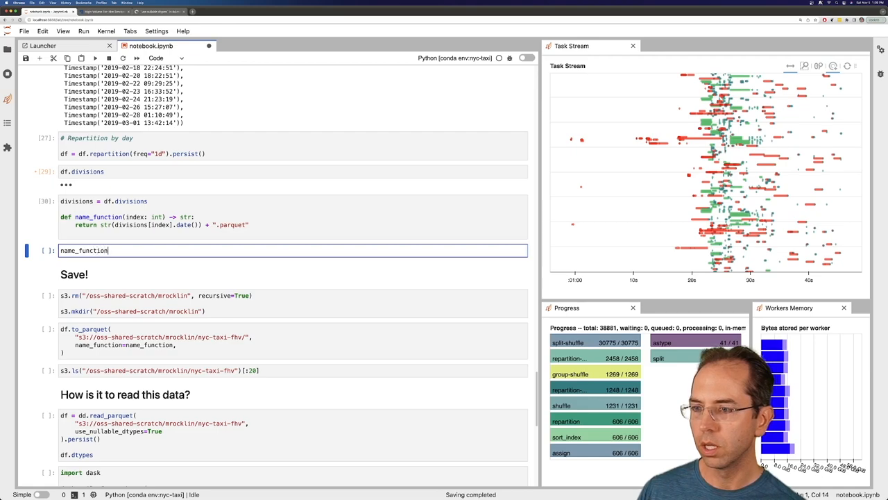
type("(d")
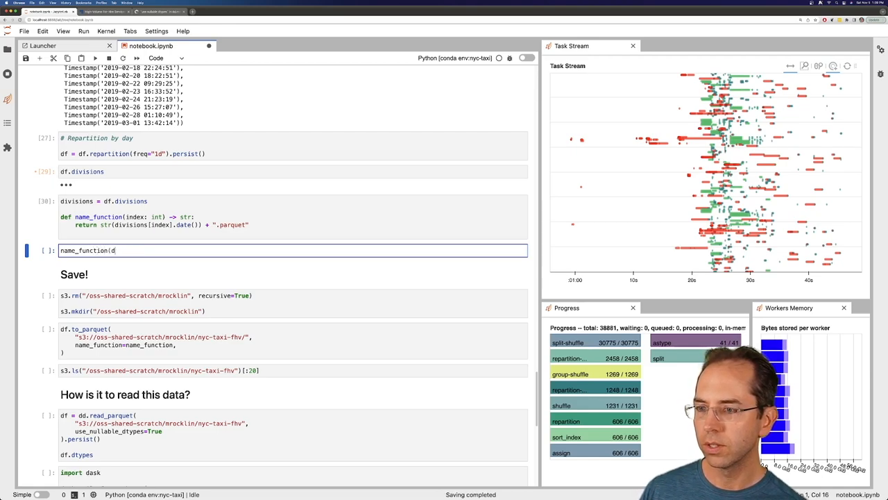
type("f.divisions[")
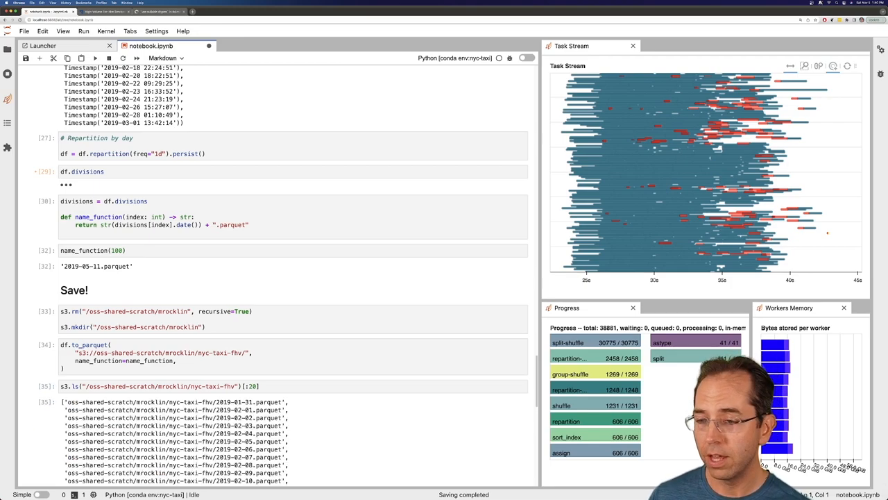
Step: Scroll past the S3 file listing to the How is it to read this data? heading
scroll("down", 3)
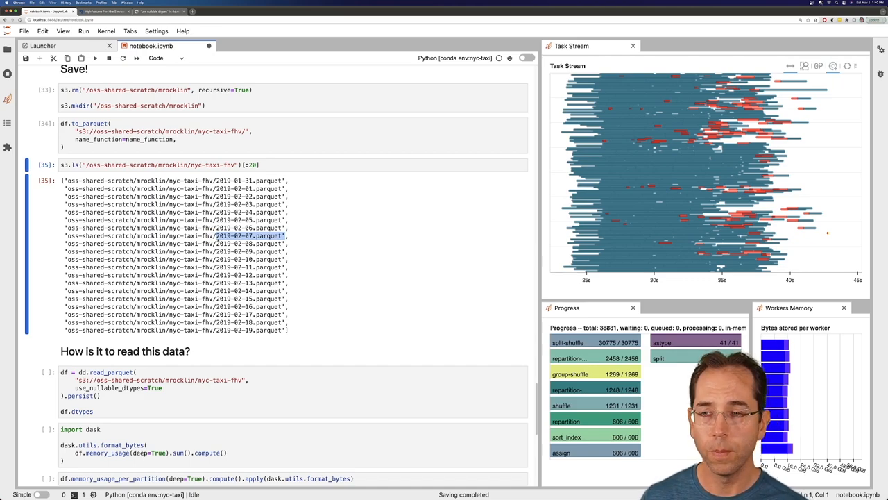
scroll("down", 3)
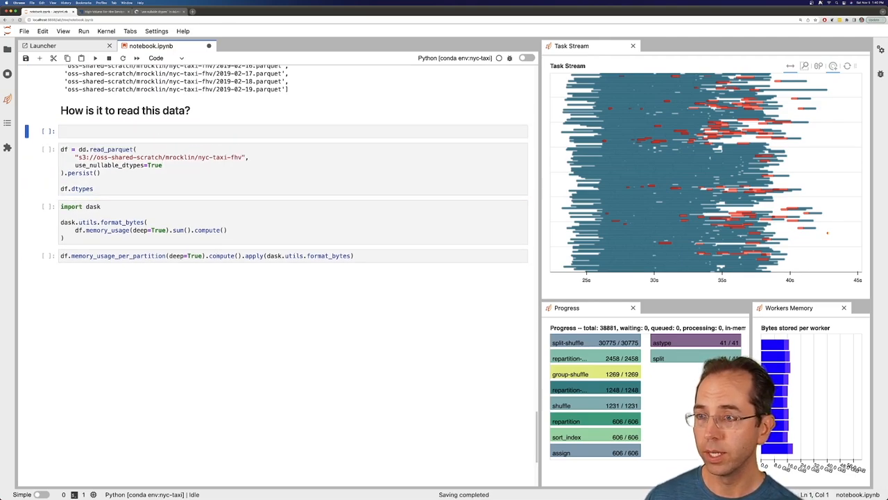
Step: Restart the Dask client and select the use_nullable_dtypes=True line in read_parquet
type("client.restart(")
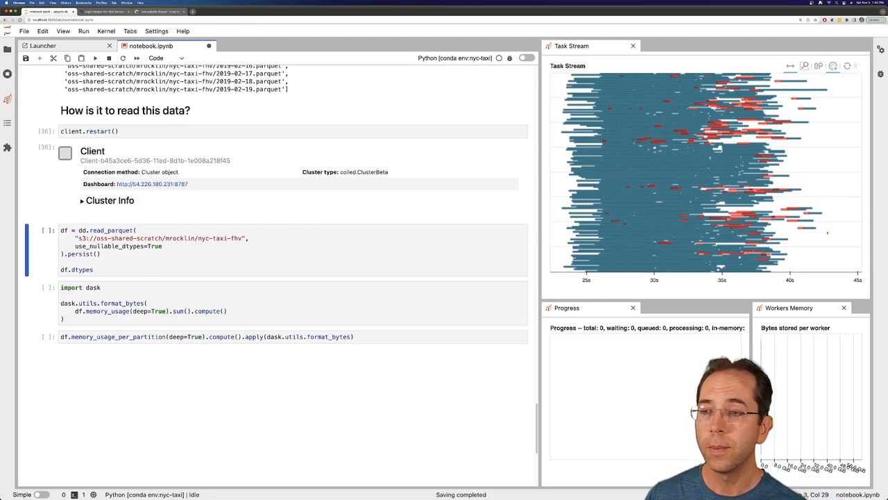
left_click(278, 250)
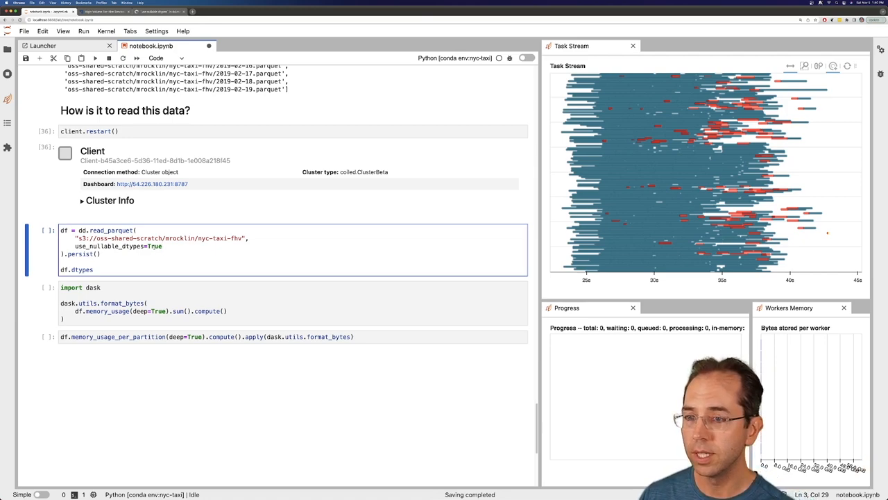
triple_click(118, 246)
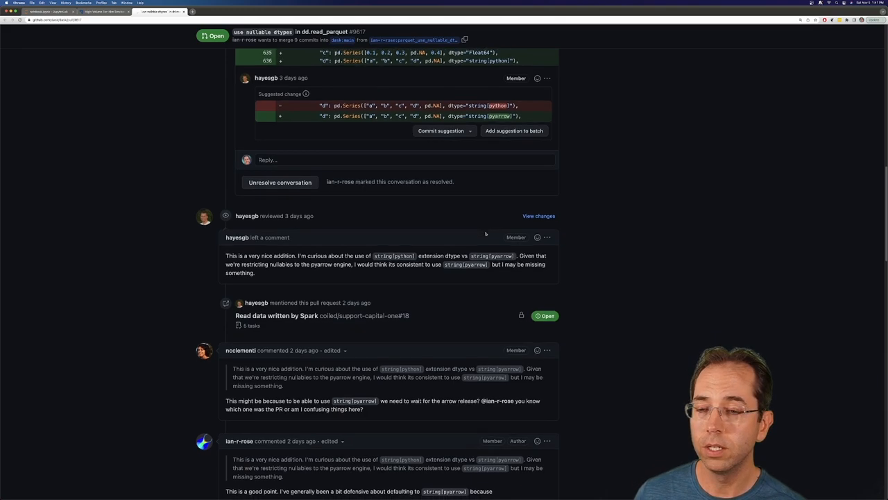
Step: Scroll through the review comments on PR #9617
scroll("down", 3)
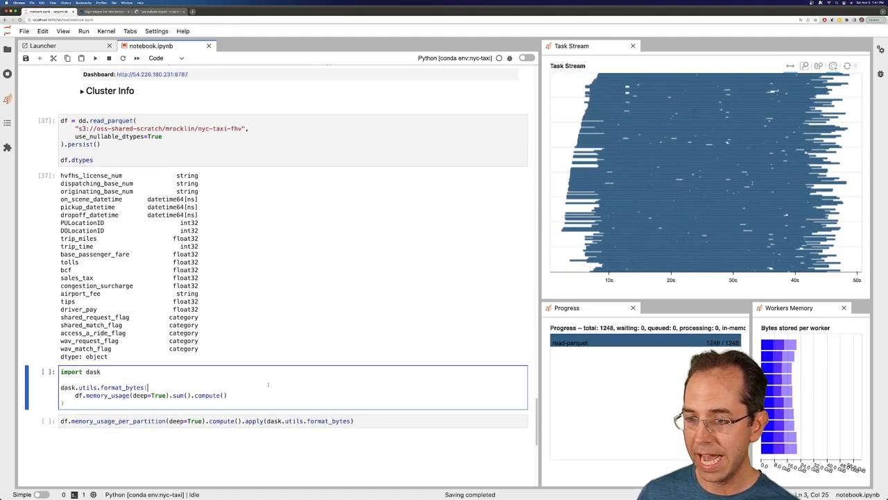
Step: Compute the reloaded data's total memory usage, 196.56 GiB, with format_bytes
key("shift+Return")
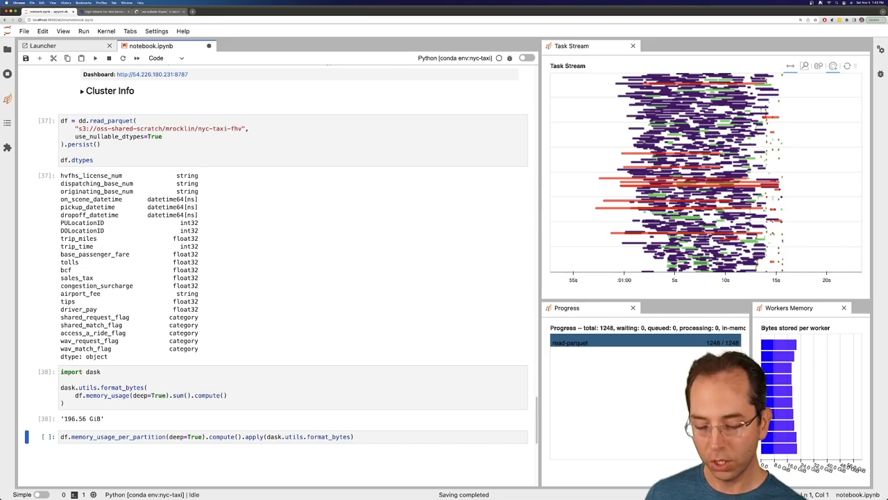
scroll("up", 3)
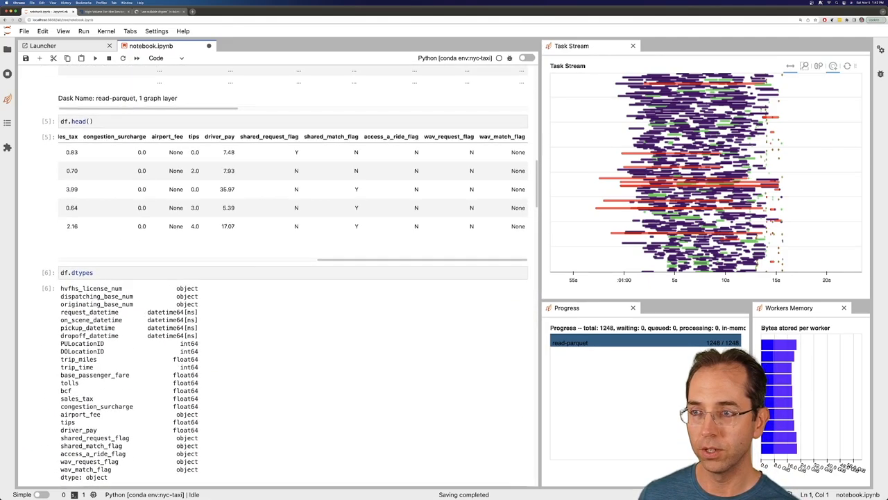
scroll("up", 3)
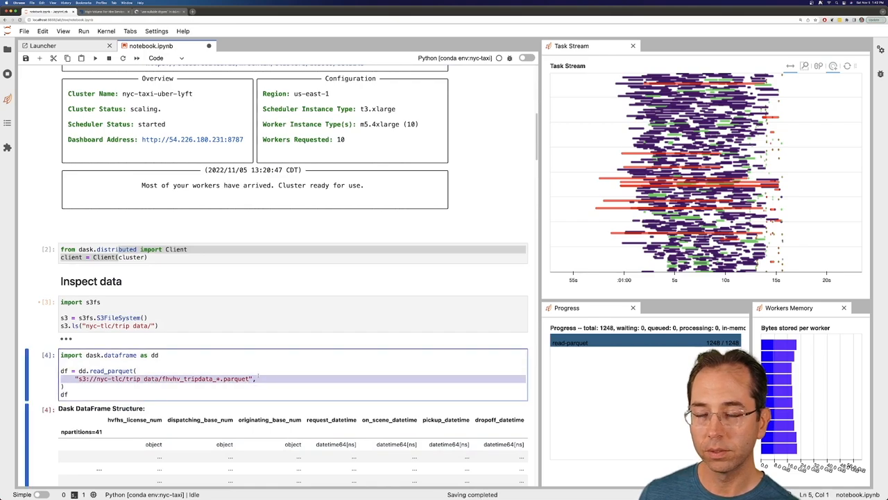
scroll("down", 3)
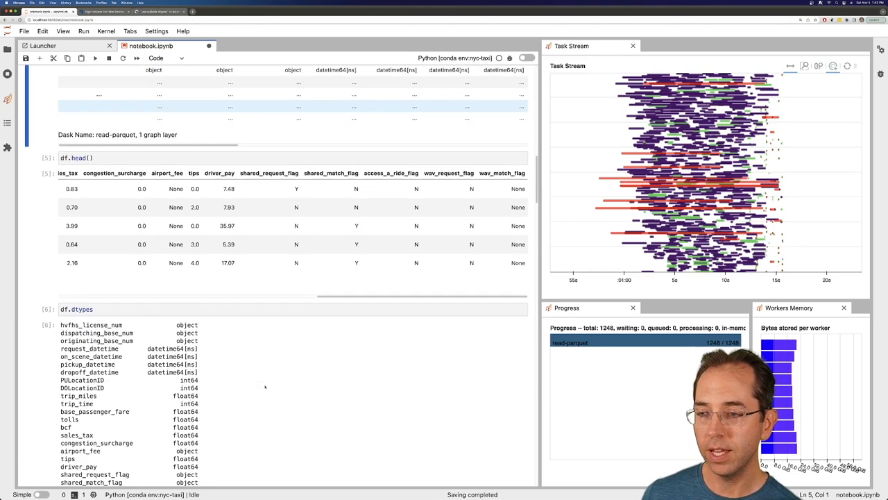
scroll("down", 3)
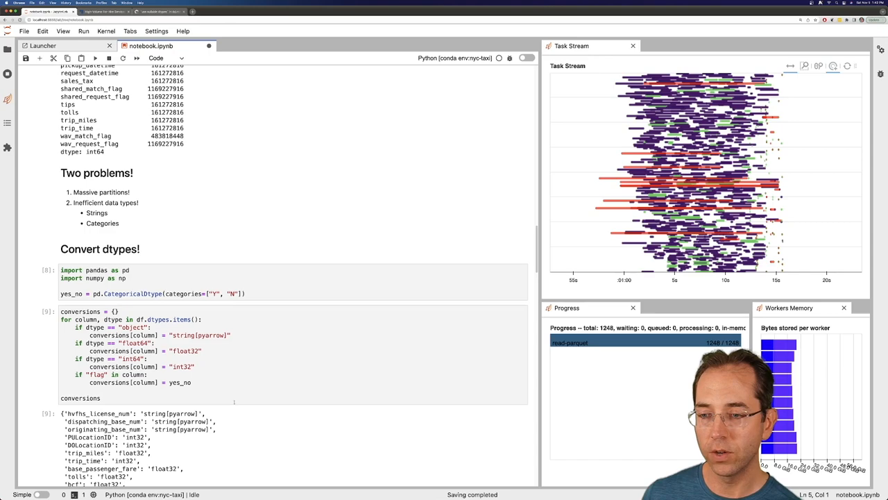
left_click(277, 353)
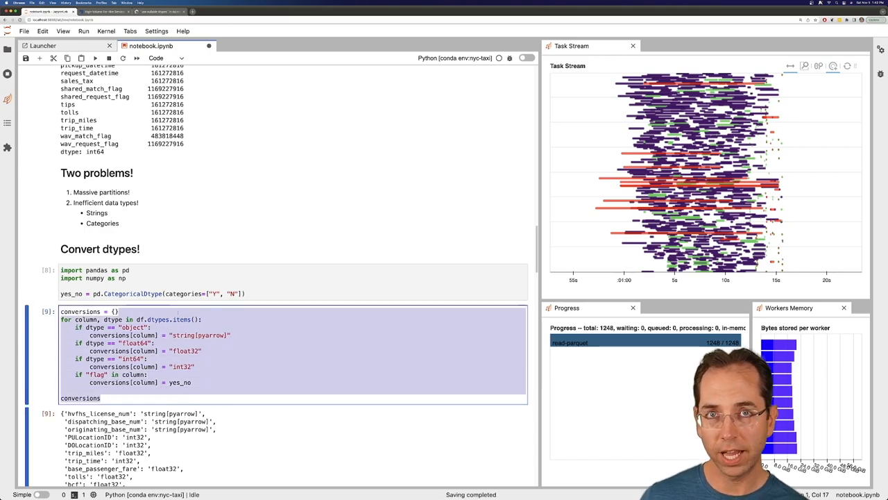
scroll("down", 3)
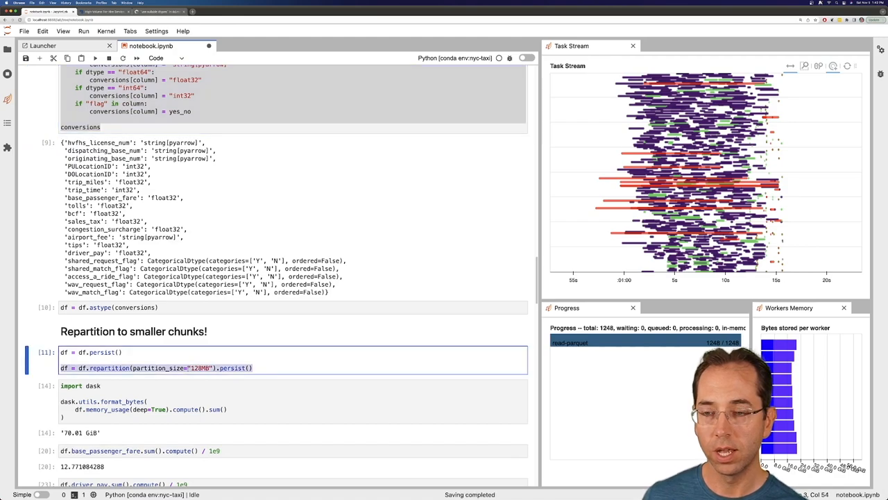
scroll("down", 3)
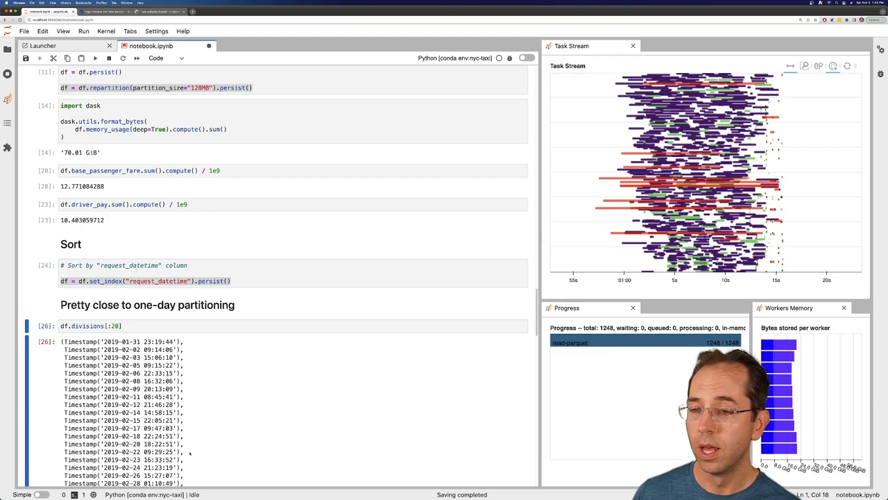
double_click(121, 451)
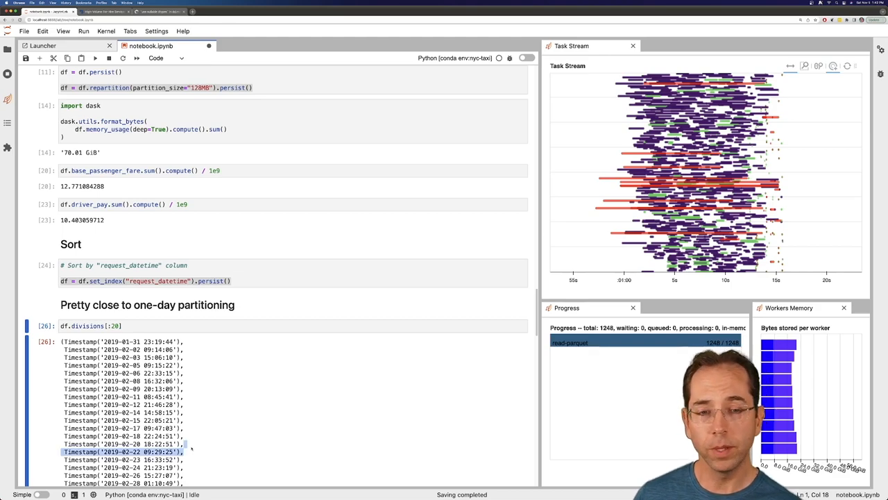
scroll("up", 3)
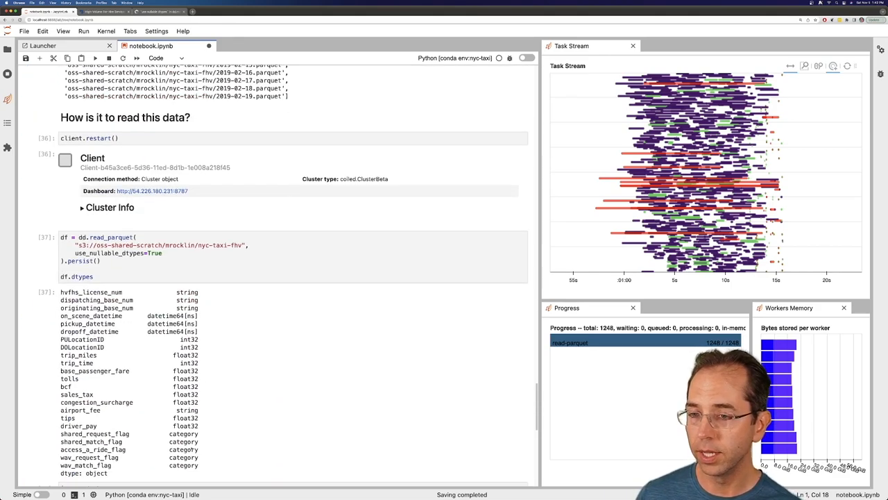